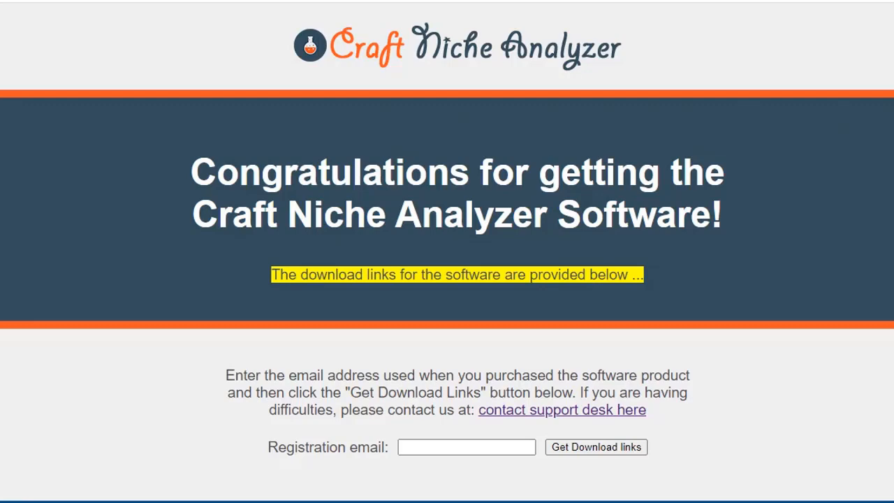
mouse_move(207, 358)
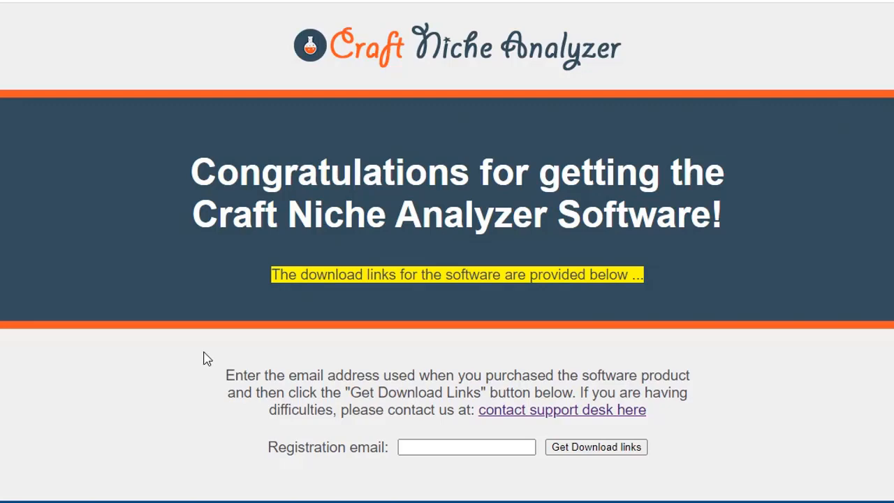
mouse_move(778, 212)
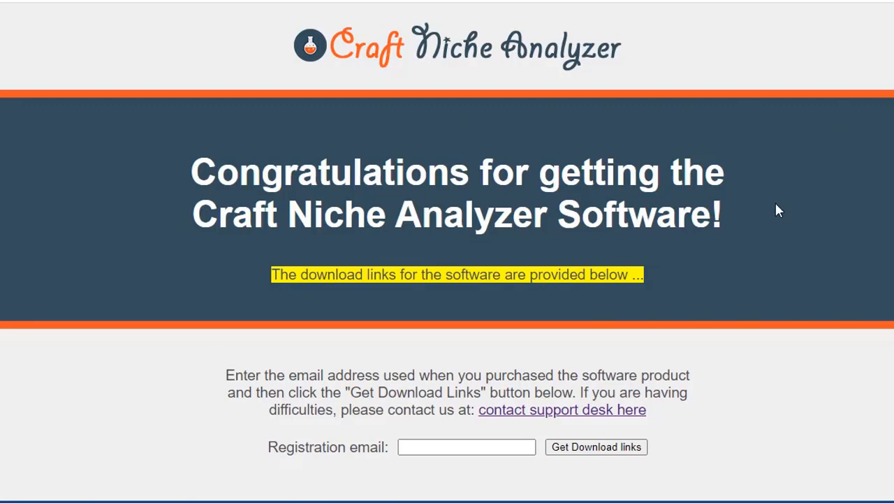
mouse_move(808, 337)
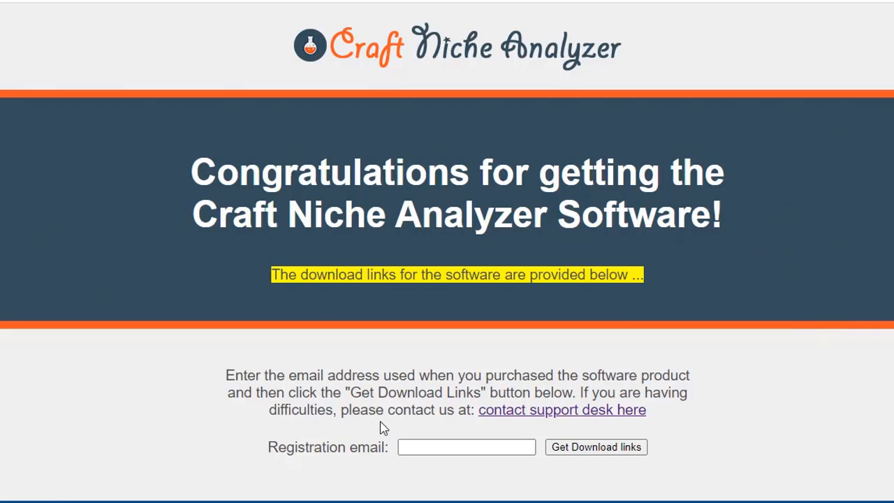
Submit the registration email and reach the Windows and Mac 1.0.0.5 download links
left_click(467, 447)
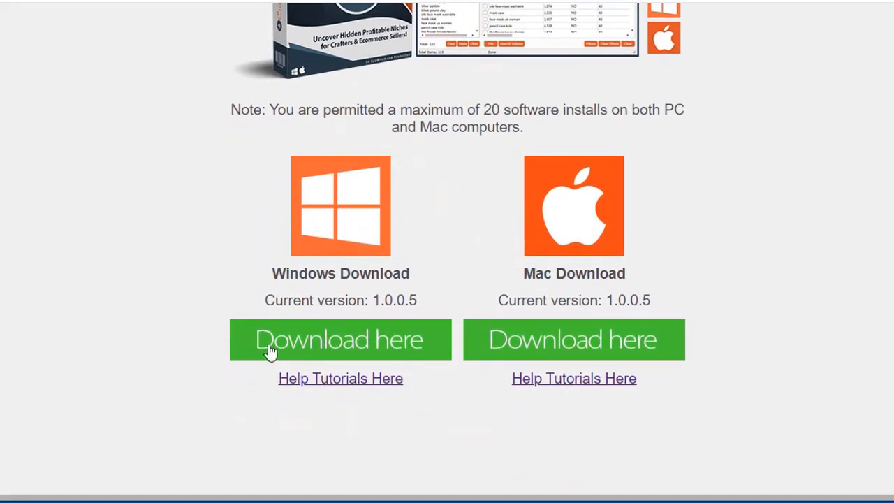
left_click(340, 340)
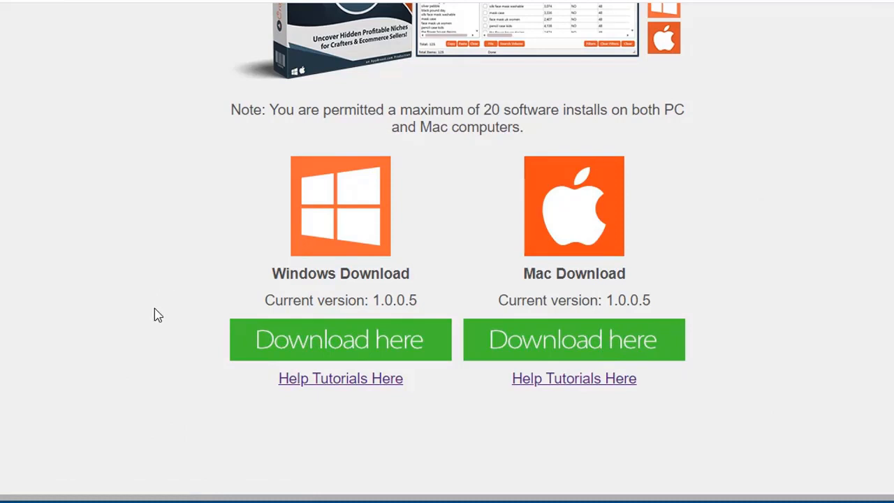
left_click(340, 339)
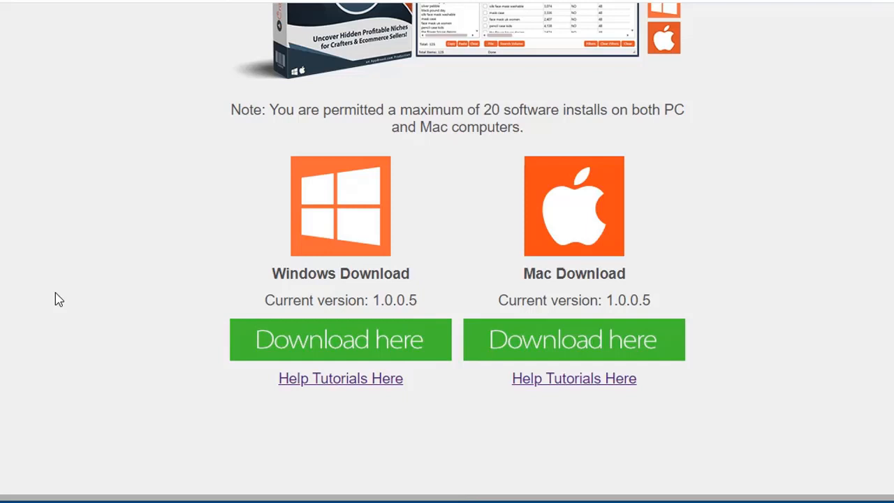
mouse_move(92, 244)
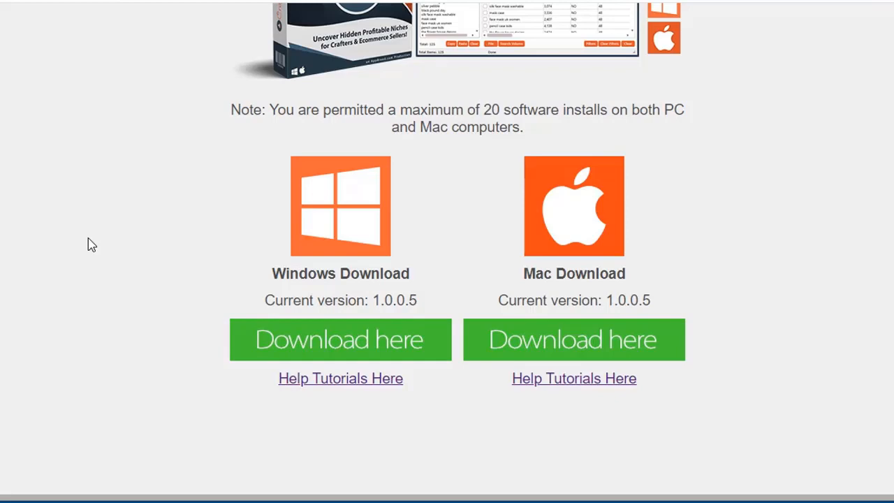
mouse_move(305, 368)
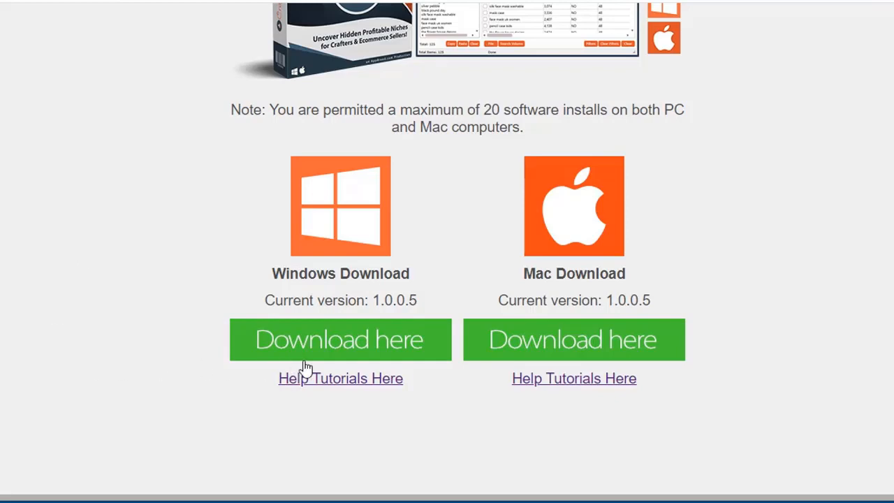
Download the Windows Craft-Niche-Analyzer-Setup.zip and save it to Downloads
left_click(340, 339)
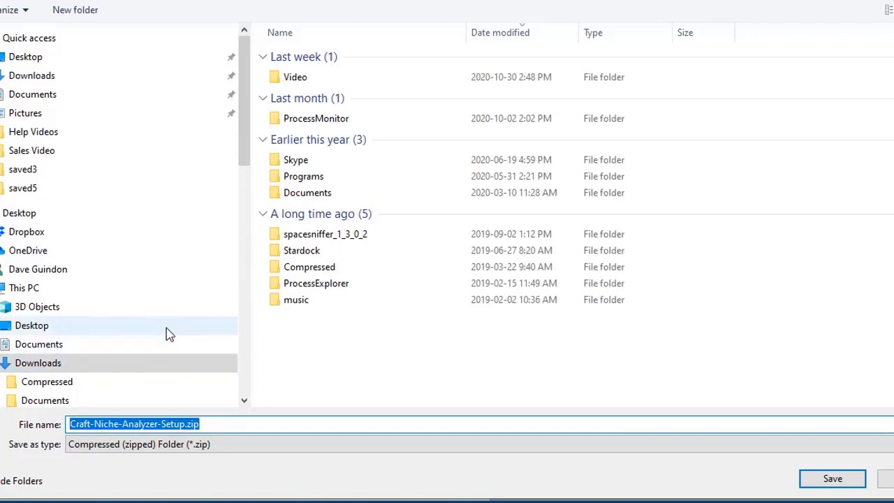
mouse_move(53, 85)
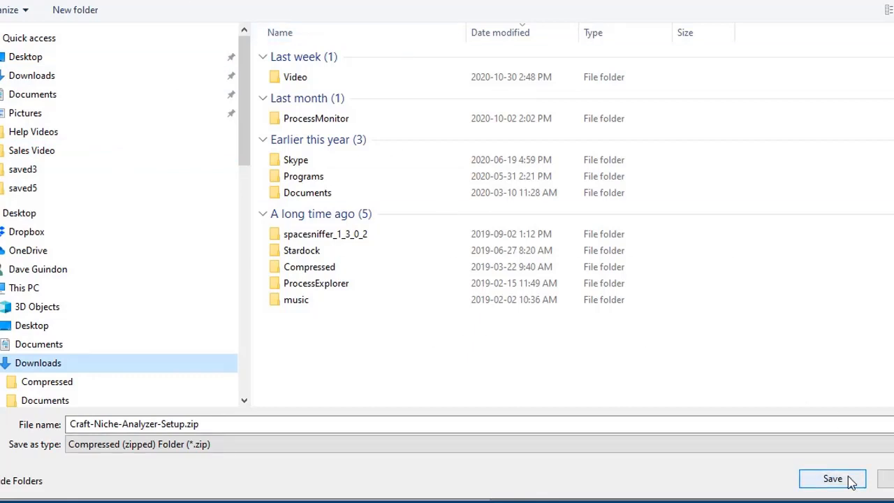
left_click(832, 478)
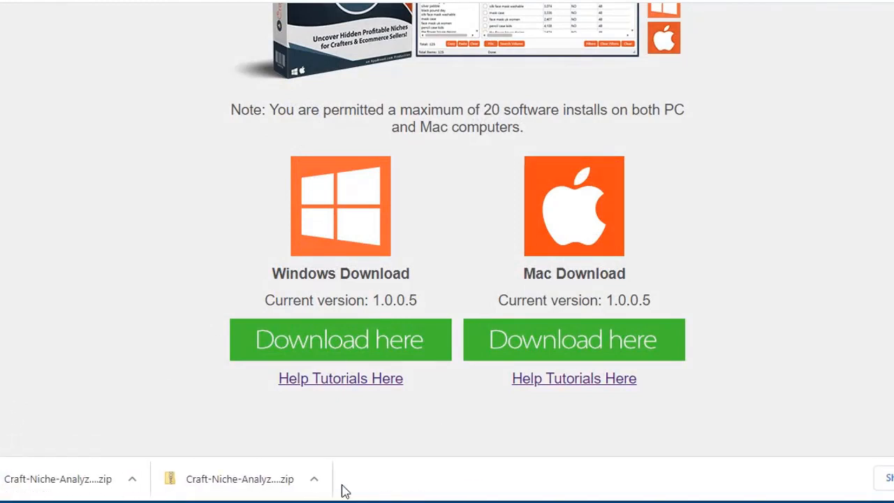
Bring up the download-bar menu for Craft-Niche-Analyzer-Setup.zip, including Show in folder
left_click(132, 479)
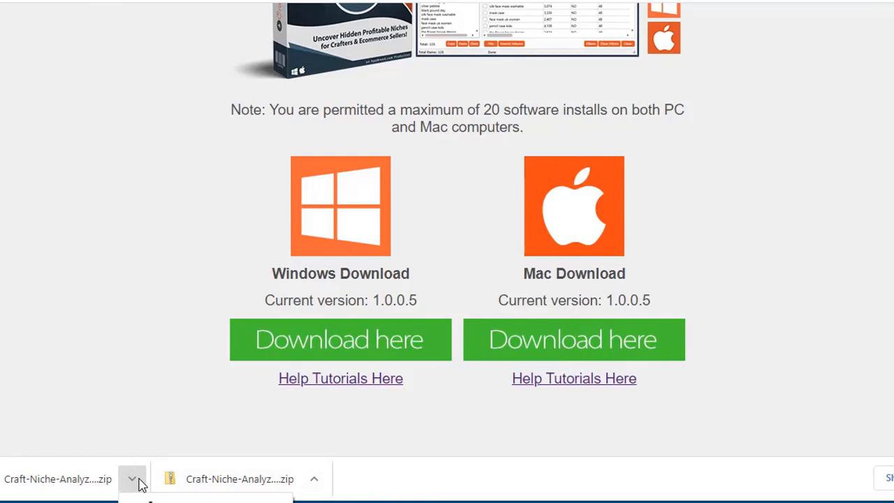
left_click(132, 479)
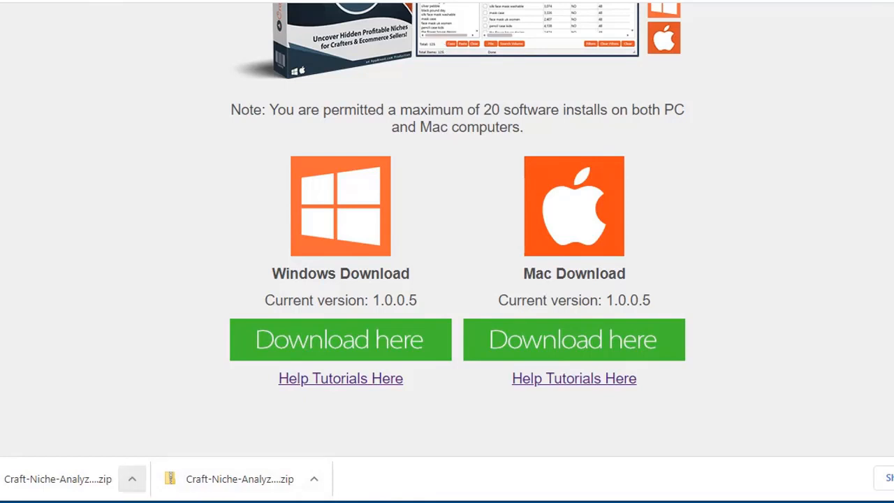
scroll("down", 3)
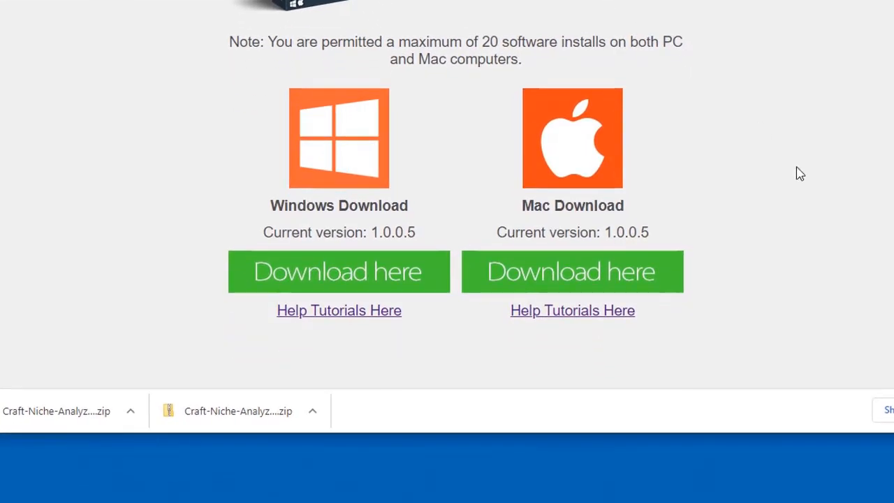
mouse_move(135, 311)
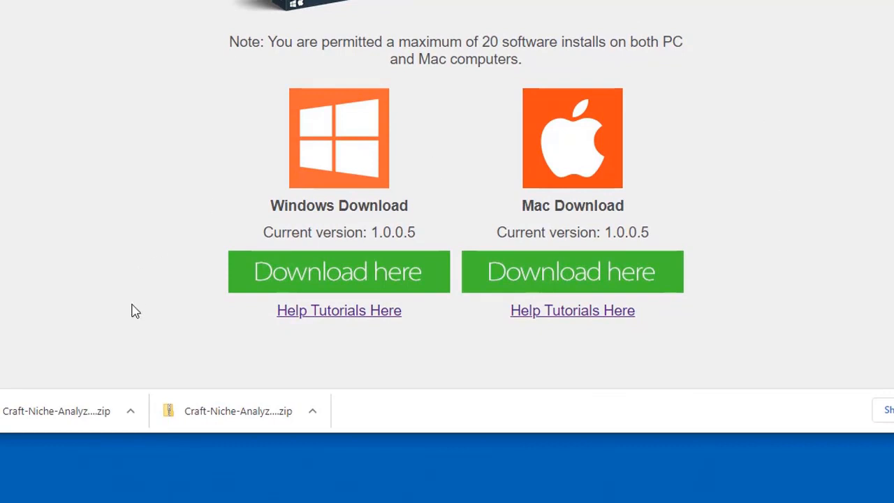
mouse_move(153, 497)
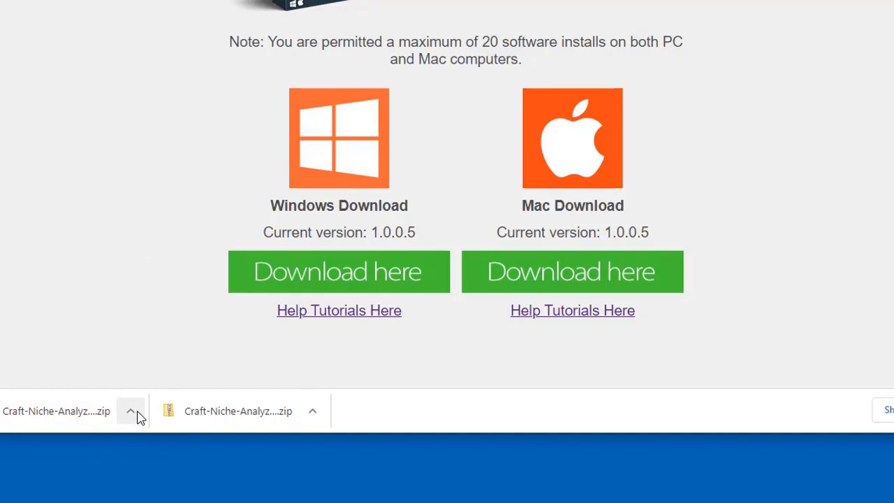
left_click(131, 411)
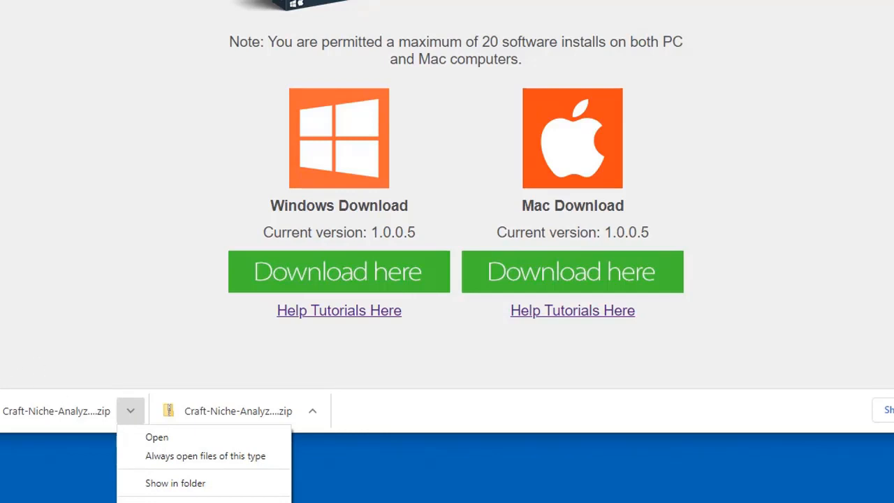
mouse_move(79, 371)
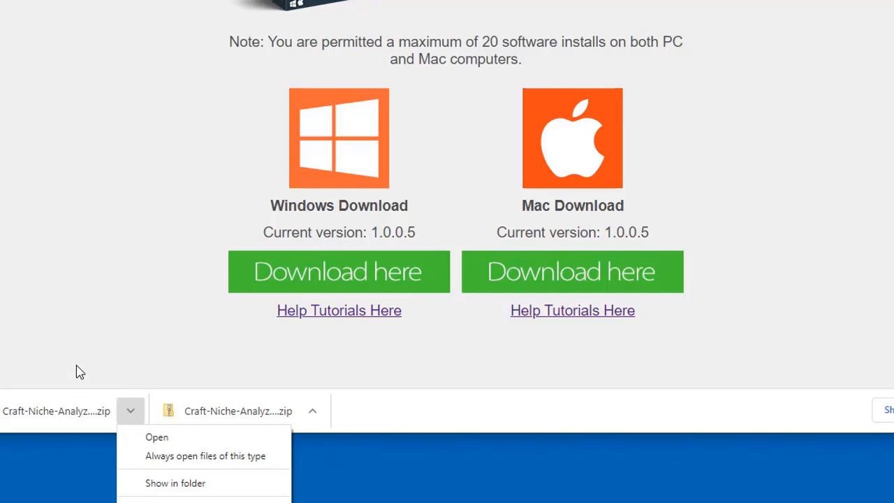
mouse_move(110, 357)
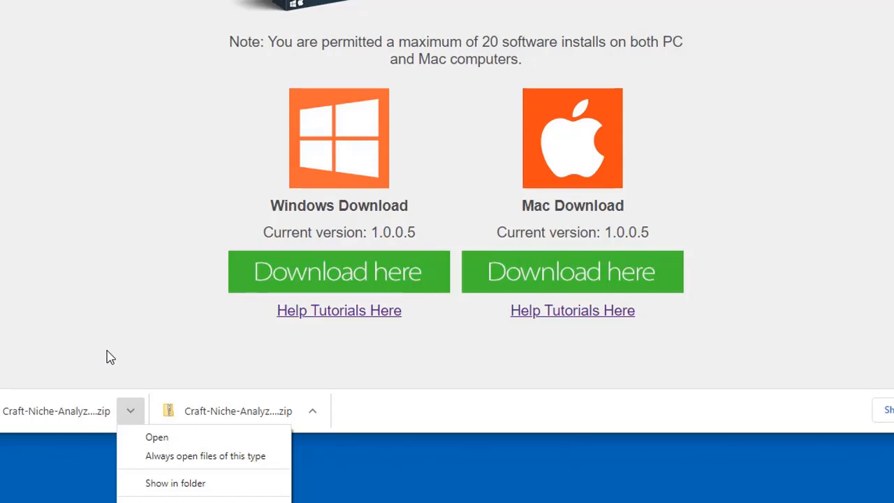
mouse_move(37, 353)
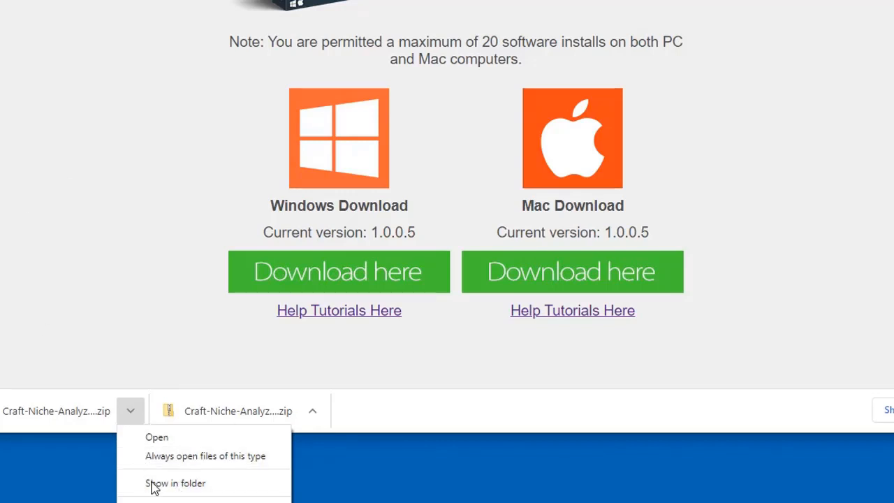
mouse_move(100, 322)
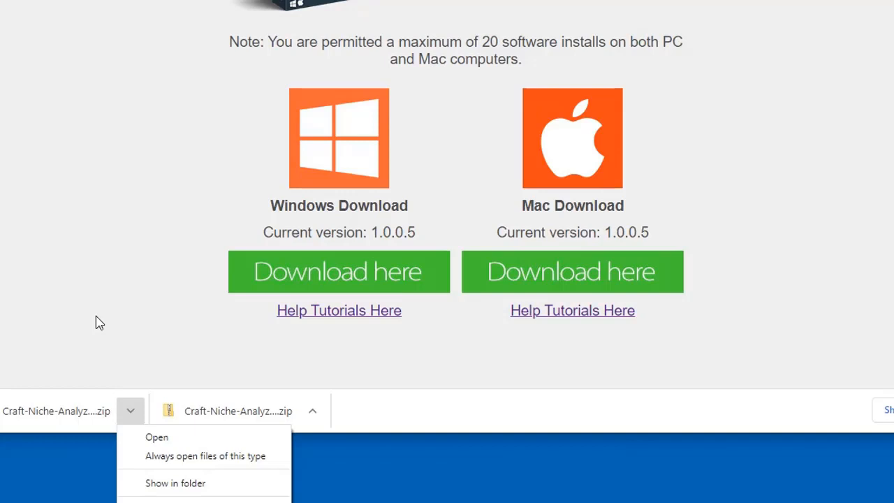
mouse_move(175, 483)
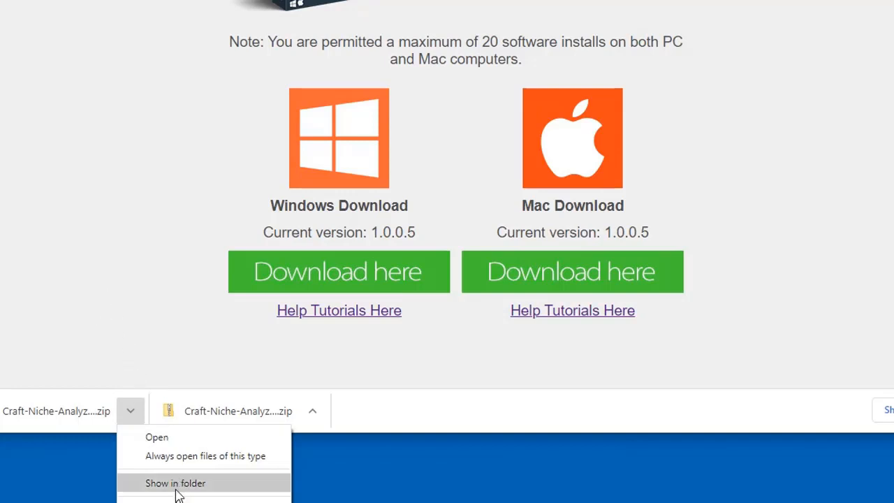
mouse_move(175, 485)
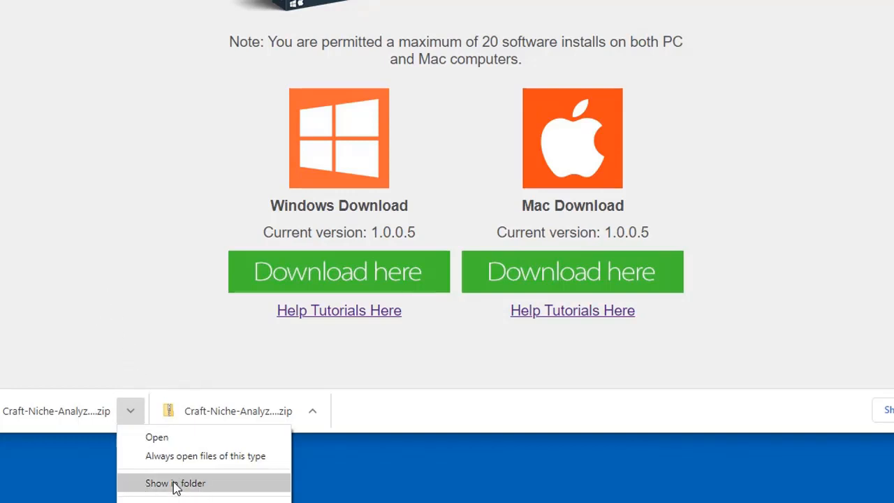
Show the downloaded zip in Downloads, highlighting the 13,302 KB archive
left_click(174, 482)
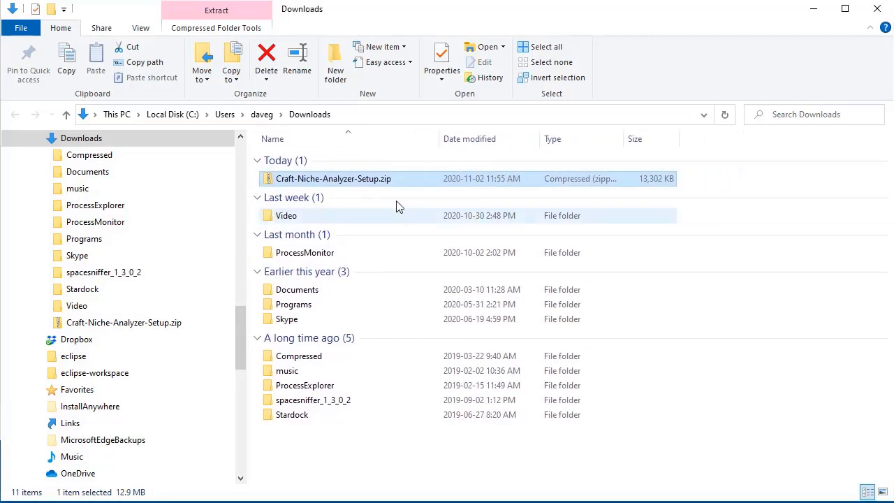
mouse_move(405, 178)
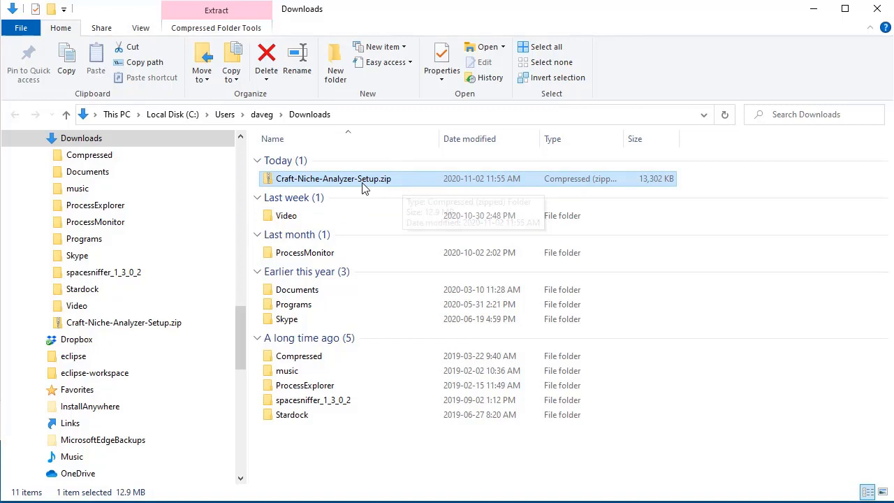
mouse_move(412, 181)
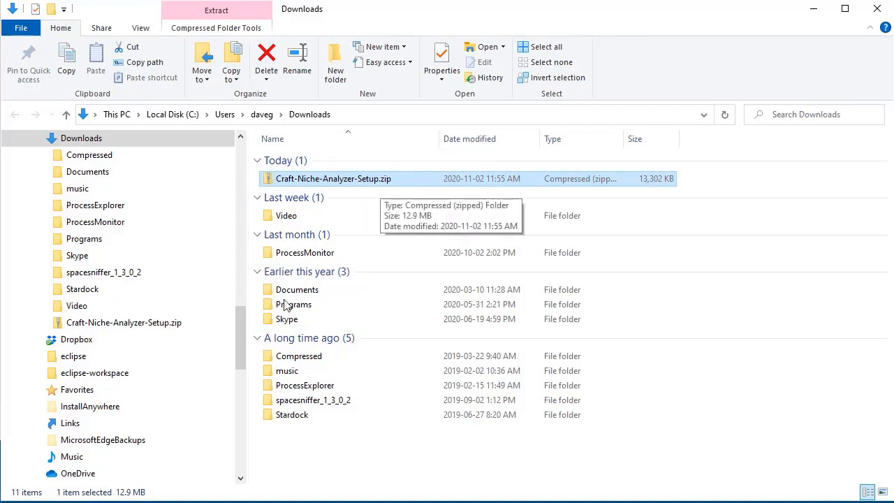
mouse_move(357, 179)
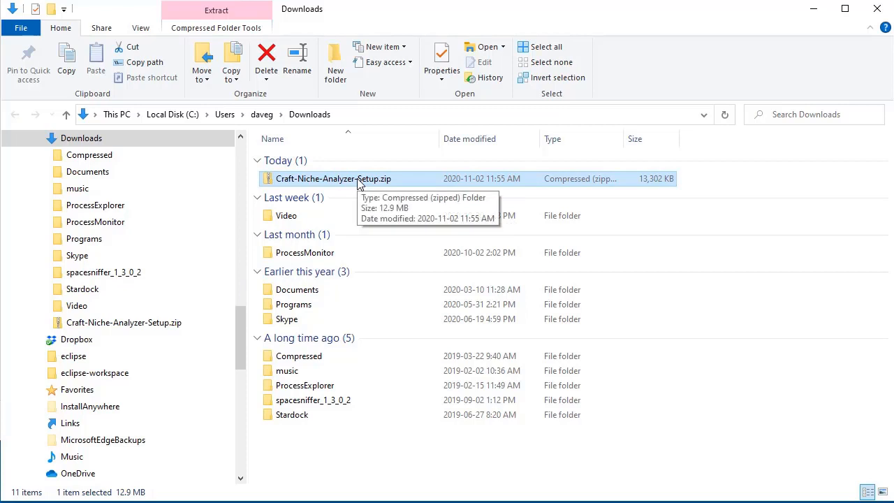
mouse_move(400, 187)
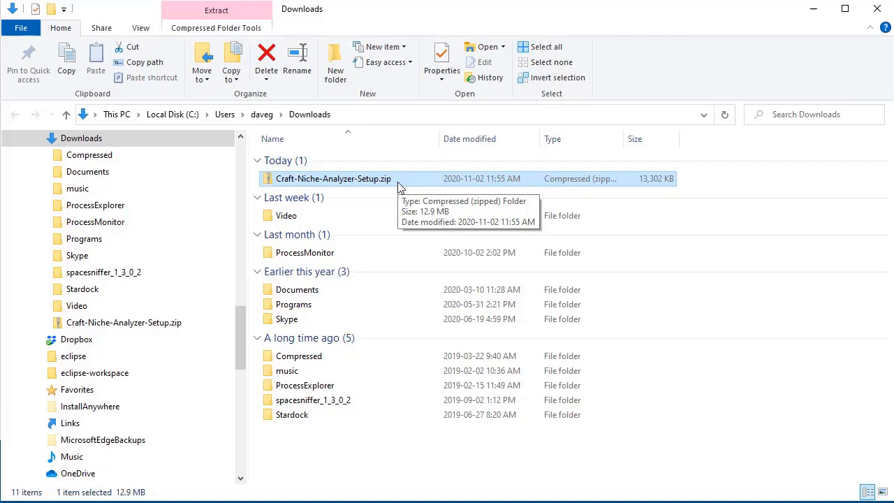
mouse_move(384, 470)
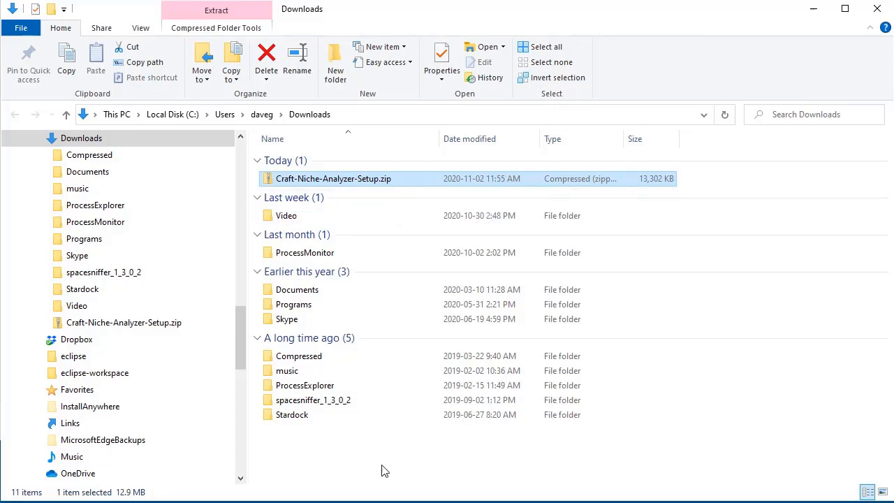
mouse_move(363, 466)
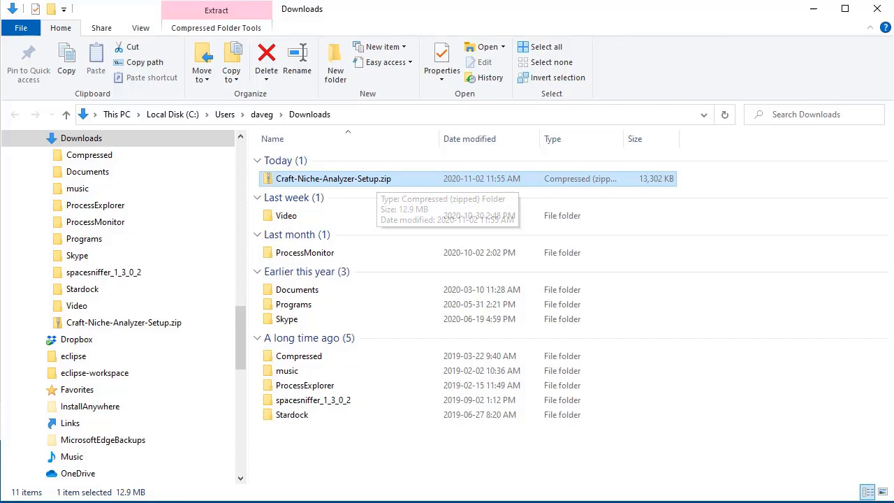
mouse_move(368, 204)
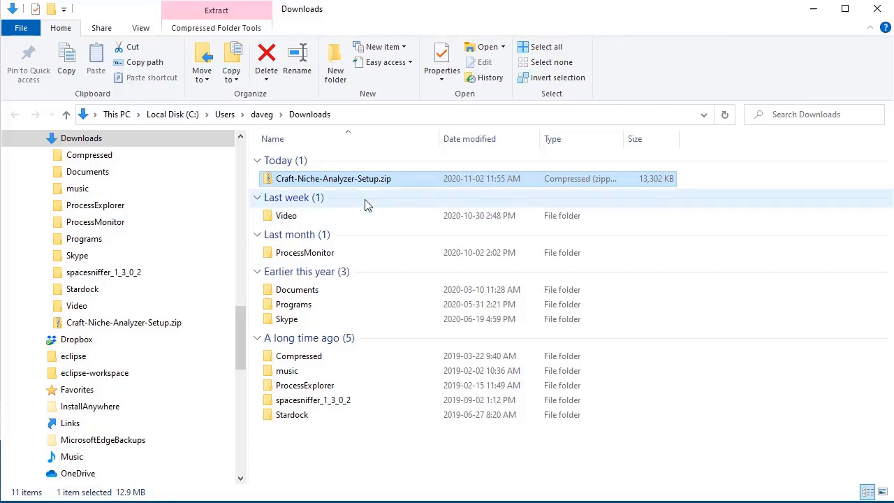
mouse_move(349, 179)
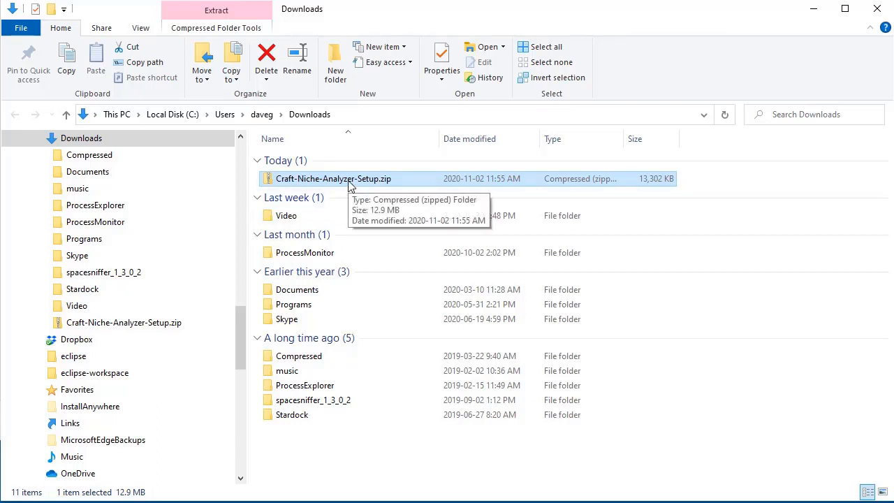
double_click(333, 178)
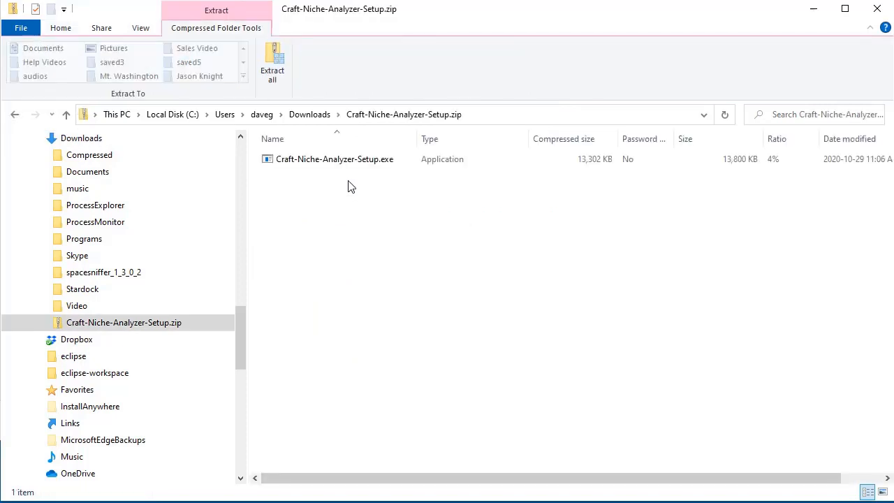
mouse_move(341, 183)
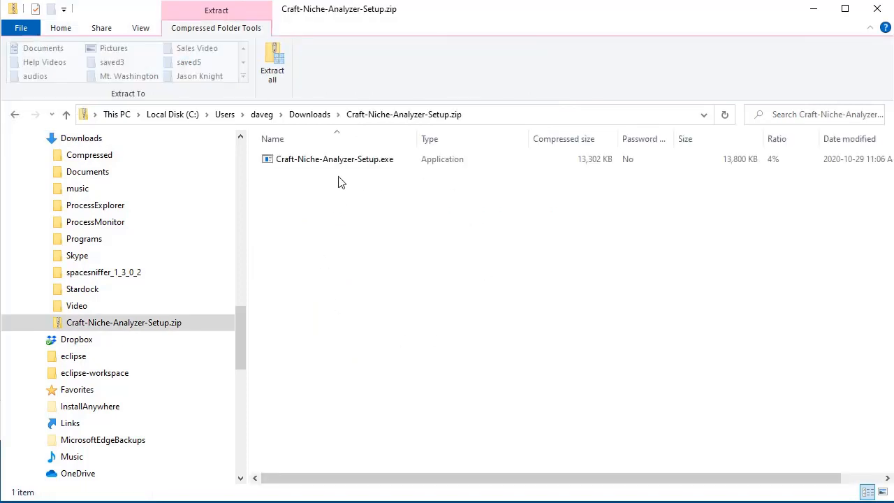
left_click(333, 159)
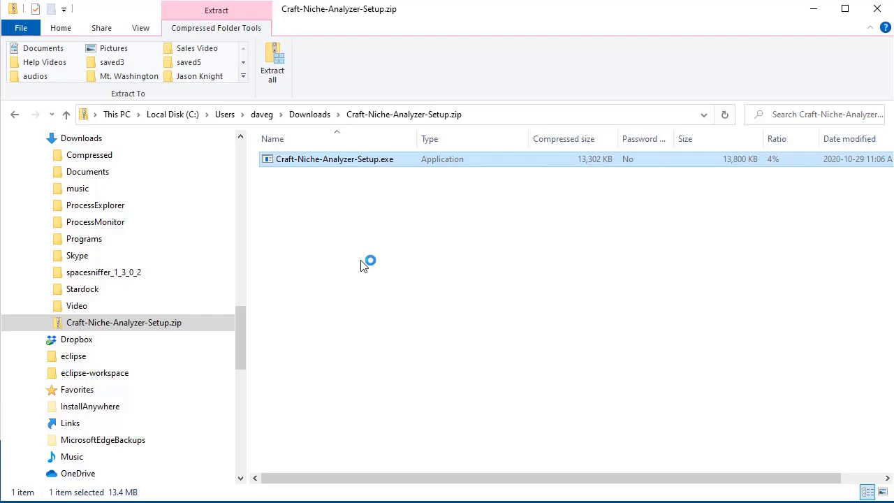
mouse_move(404, 282)
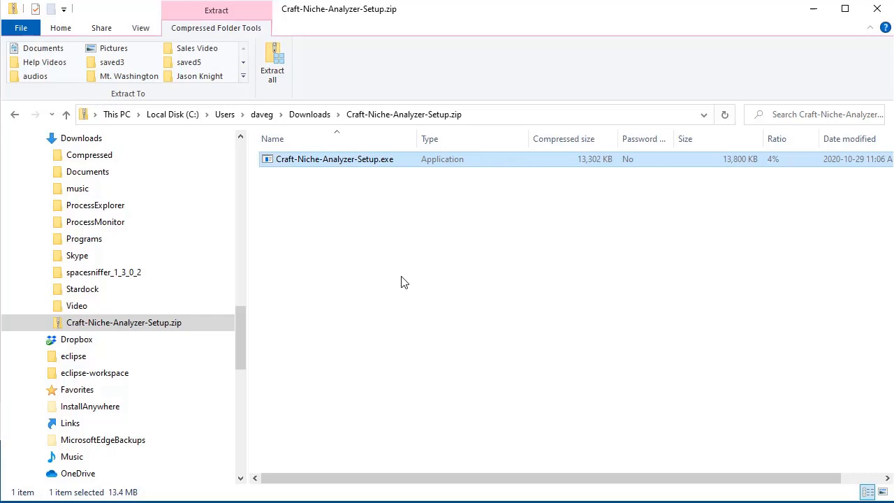
left_click(81, 138)
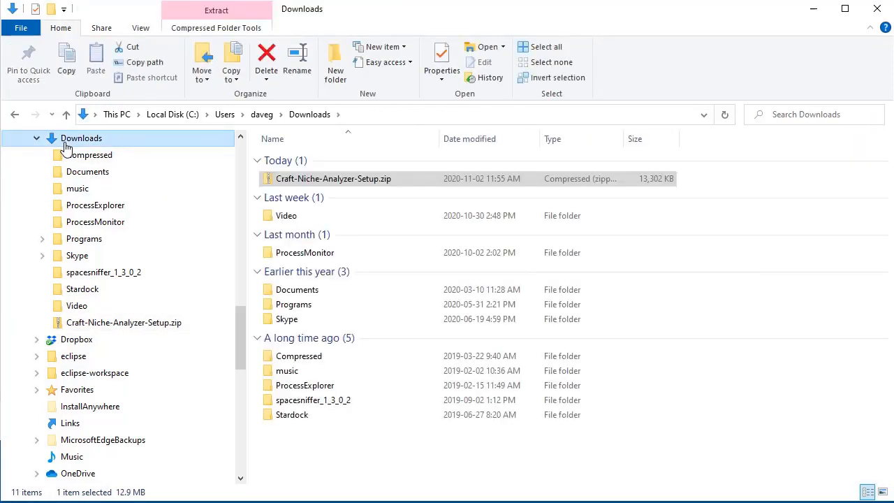
Extract All from the zip into Downloads\Craft-Niche-Analyzer-Setup
right_click(332, 179)
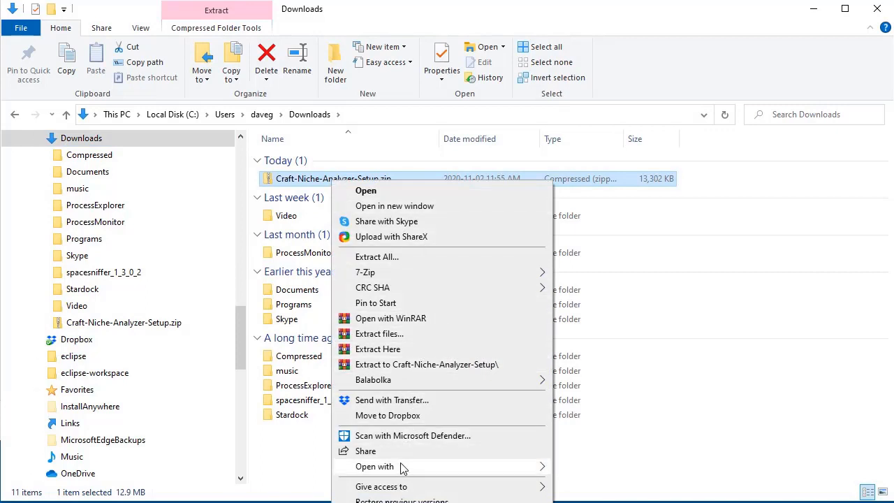
mouse_move(409, 262)
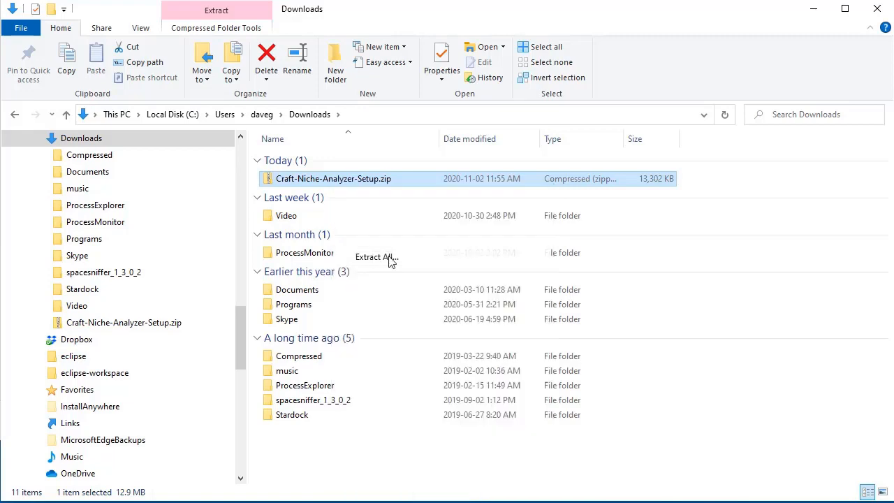
left_click(373, 257)
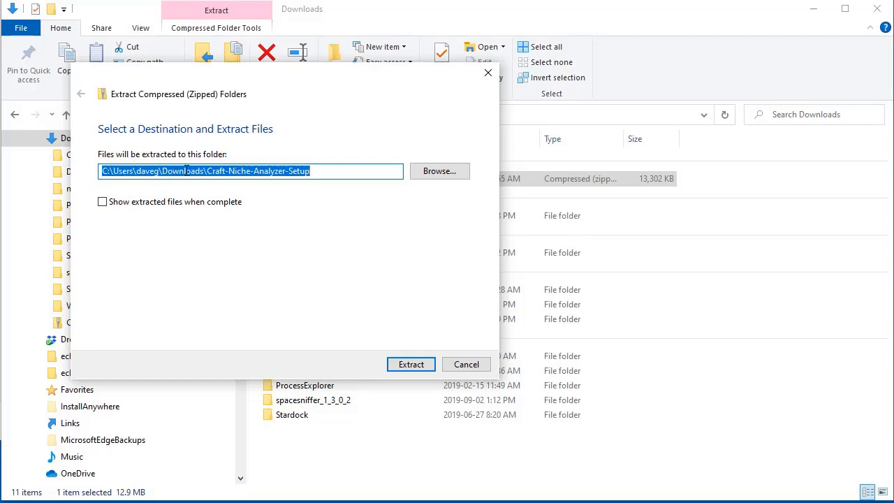
left_click(337, 171)
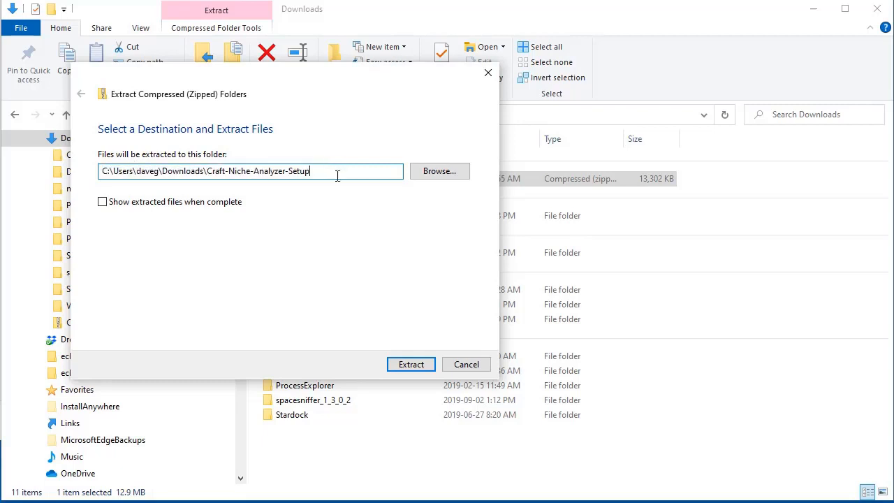
double_click(259, 171)
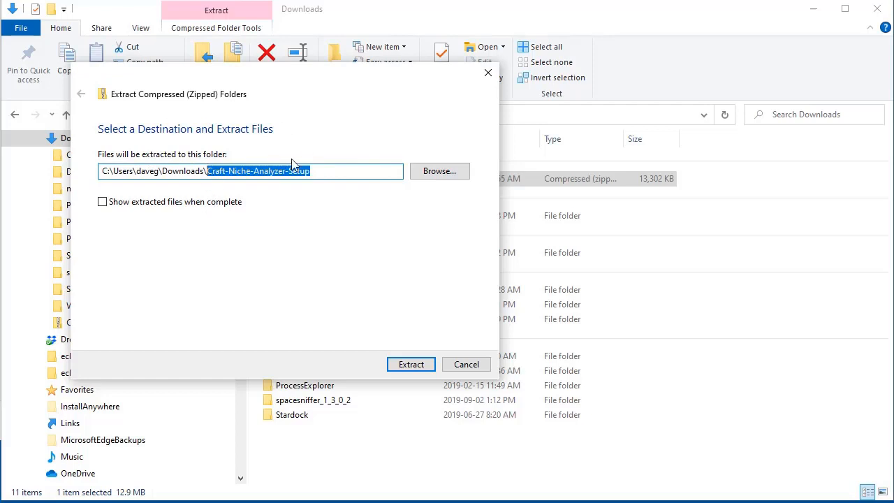
mouse_move(309, 304)
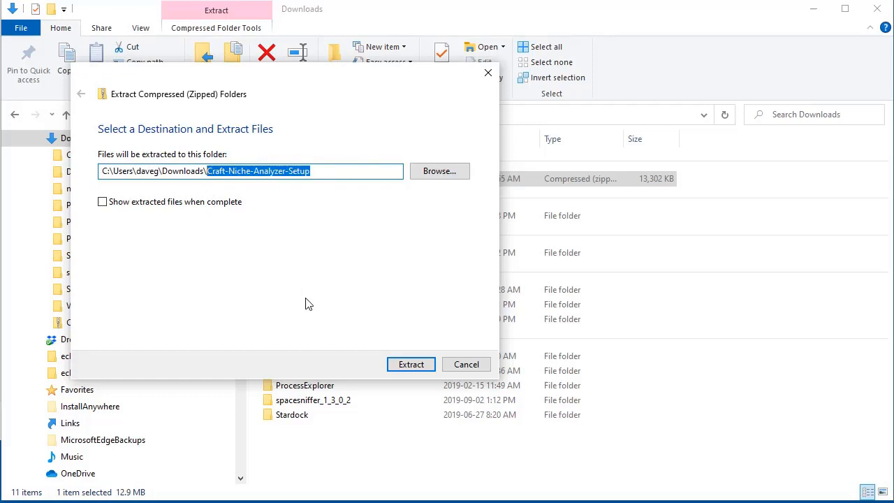
mouse_move(407, 200)
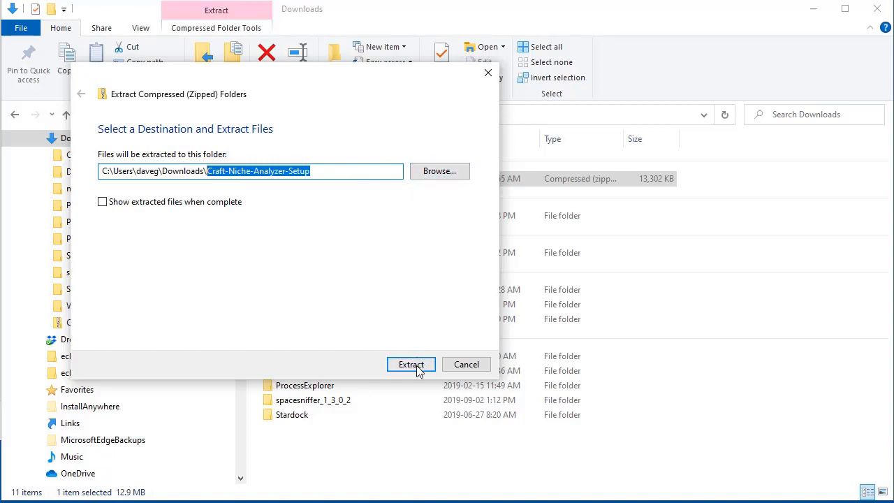
left_click(411, 363)
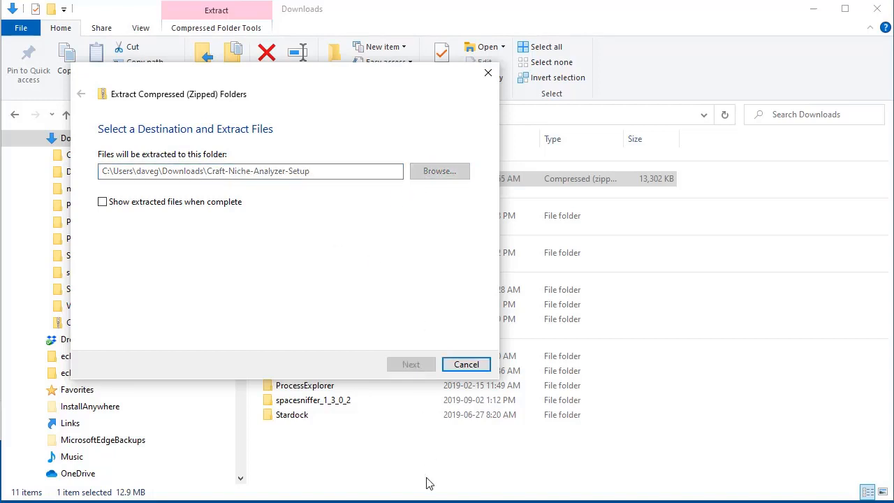
left_click(410, 364)
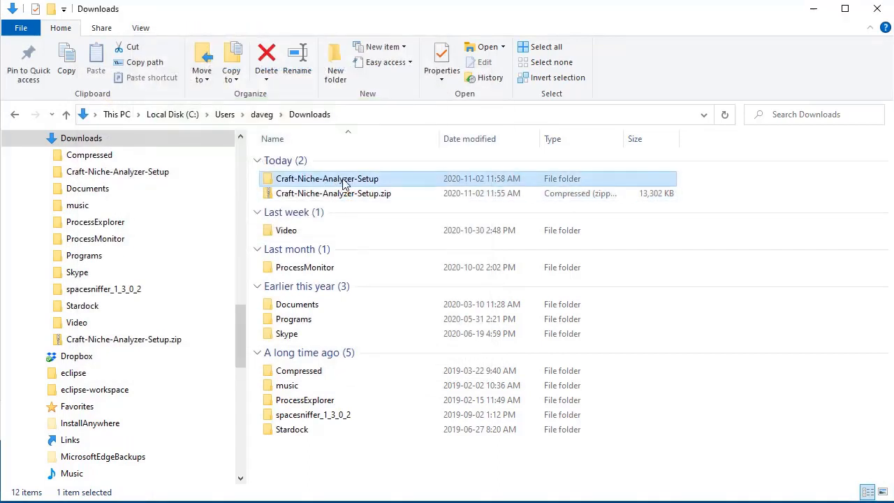
mouse_move(296, 183)
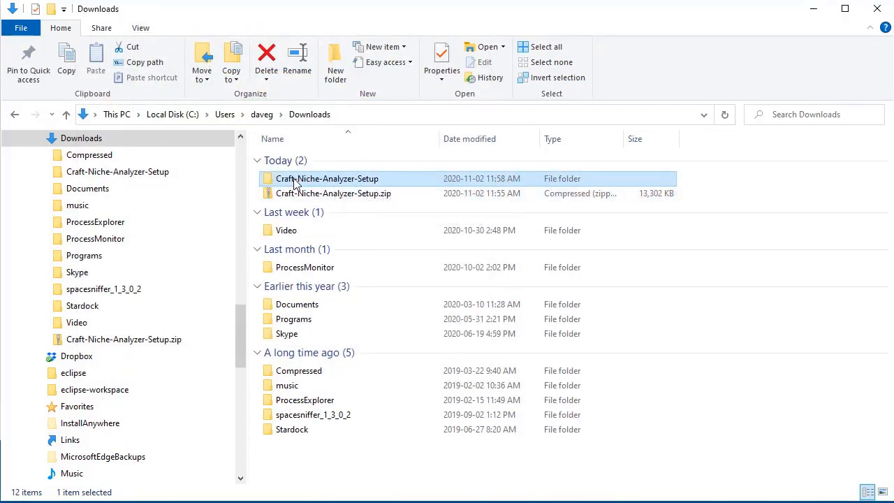
Confirm the extracted folder holds the setup .exe, then delete that folder from Downloads
double_click(327, 178)
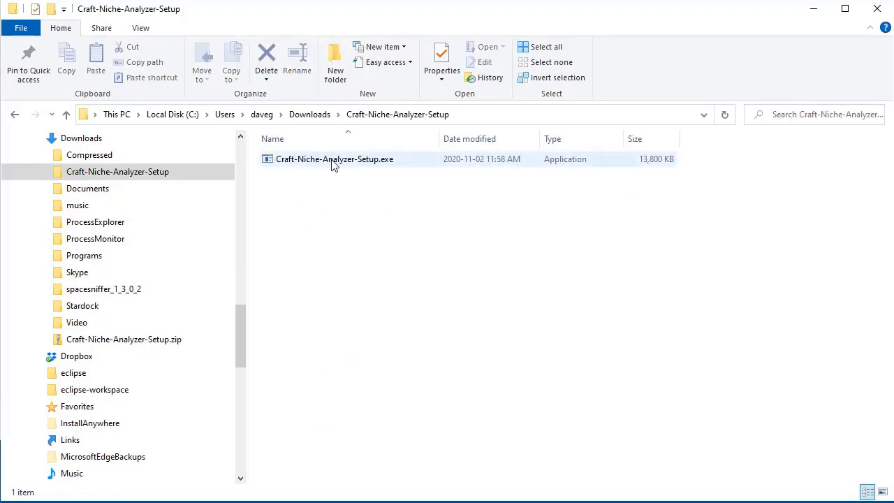
left_click(334, 158)
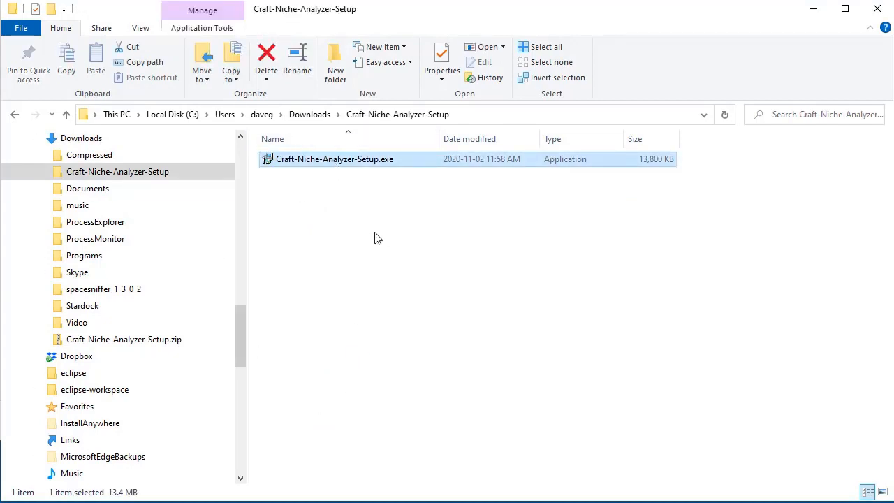
mouse_move(327, 210)
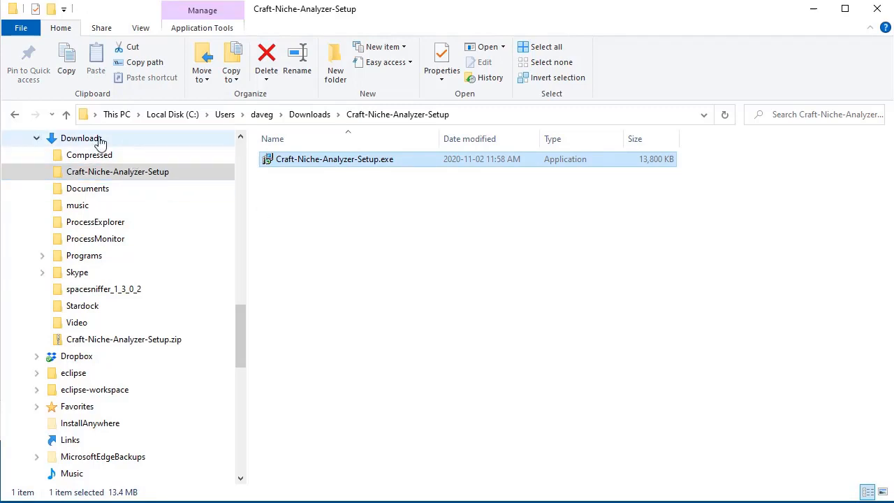
left_click(81, 138)
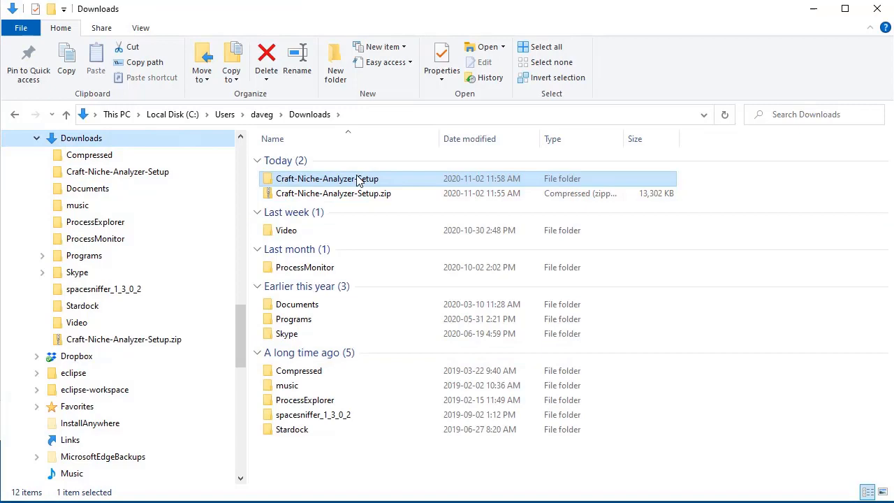
right_click(327, 178)
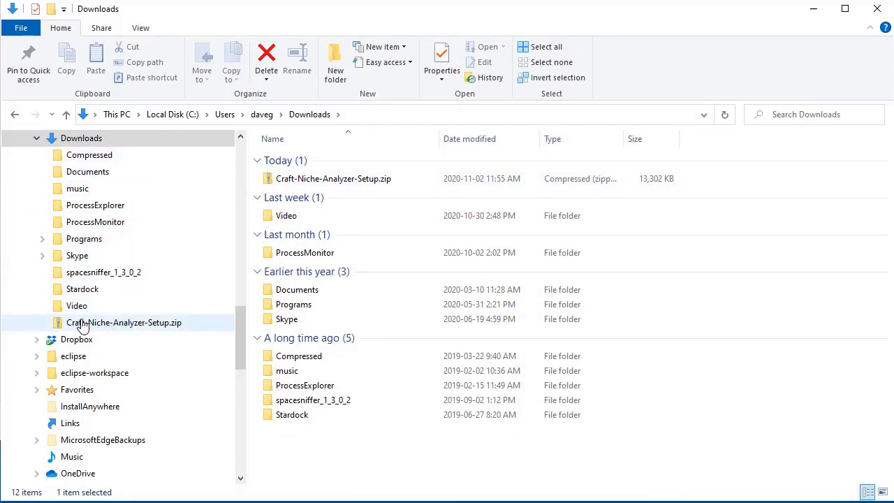
Open Craft-Niche-Analyzer-Setup.zip and copy Craft-Niche-Analyzer-Setup.exe out to the desktop
double_click(124, 322)
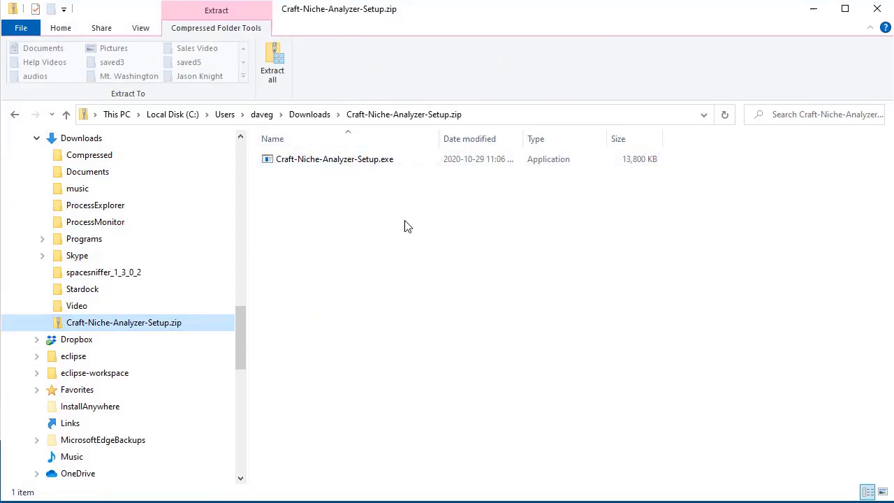
left_click(335, 159)
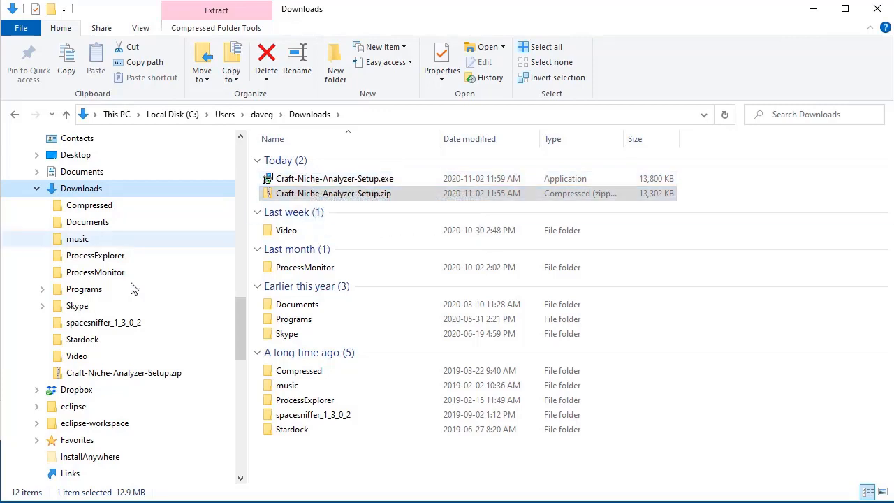
mouse_move(304, 178)
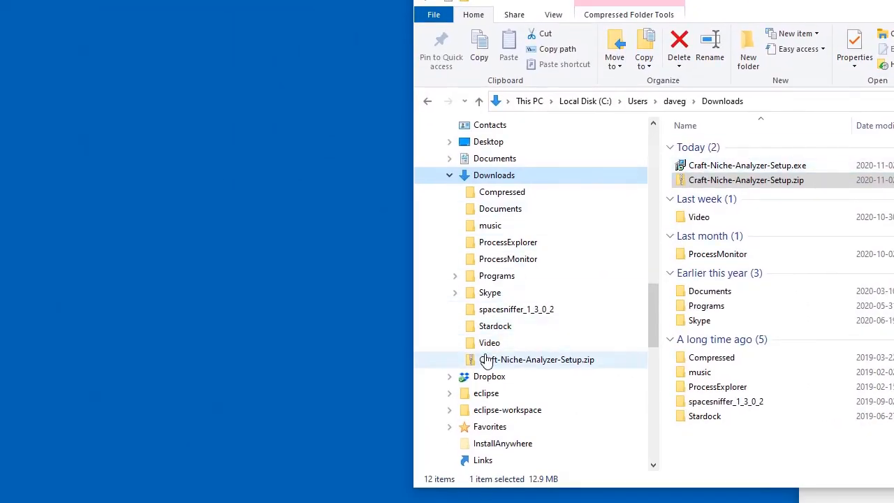
double_click(537, 359)
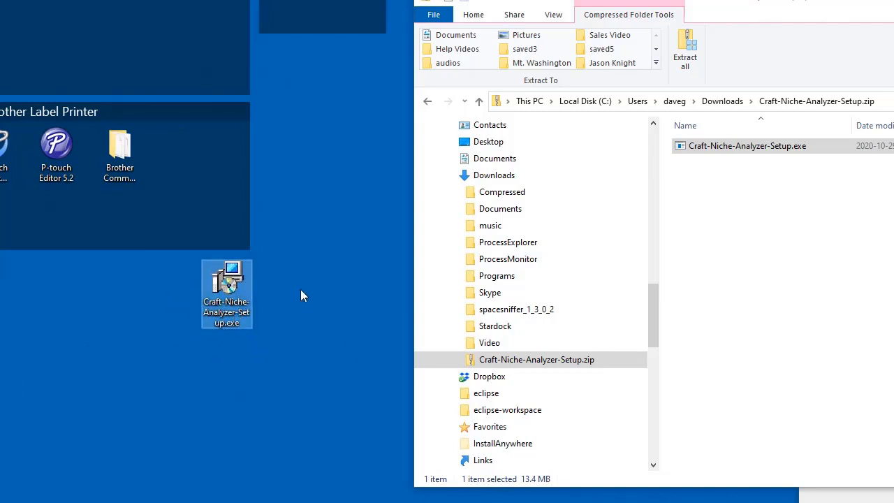
mouse_move(522, 195)
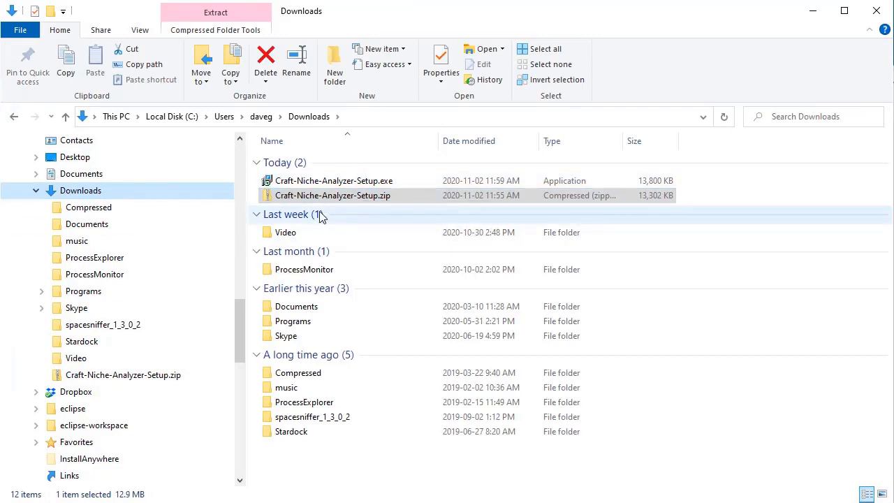
right_click(333, 195)
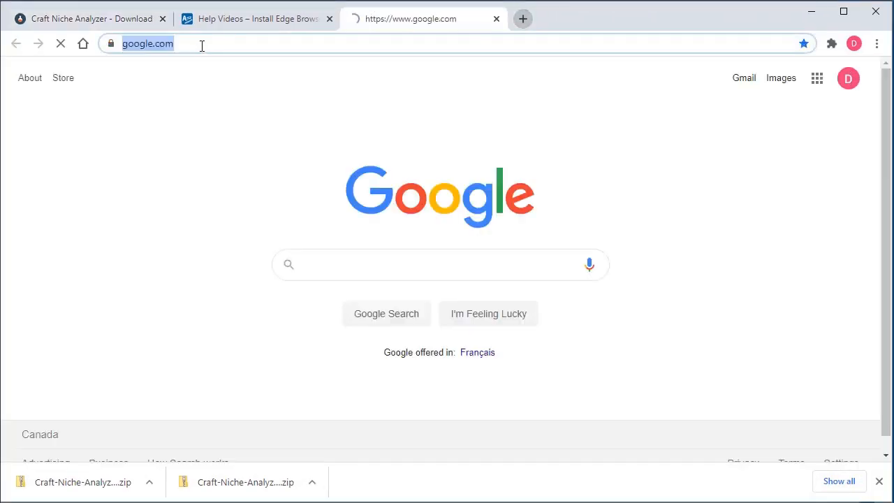
type("7-zip.org")
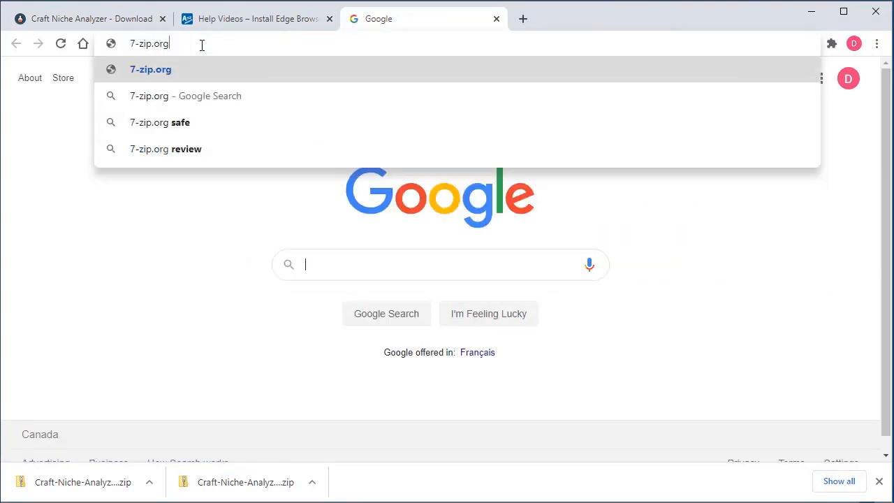
key("Enter")
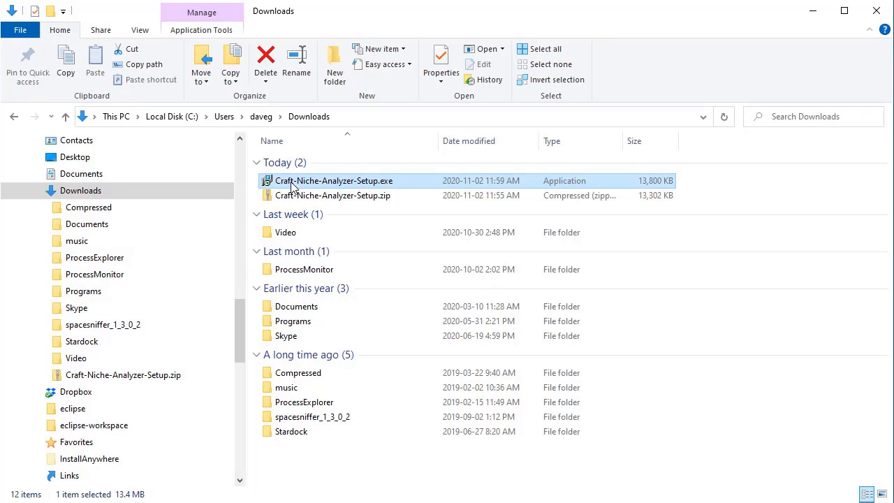
Bring up Craft-Niche-Analyzer-Setup.exe's context menu to run it as administrator
right_click(333, 181)
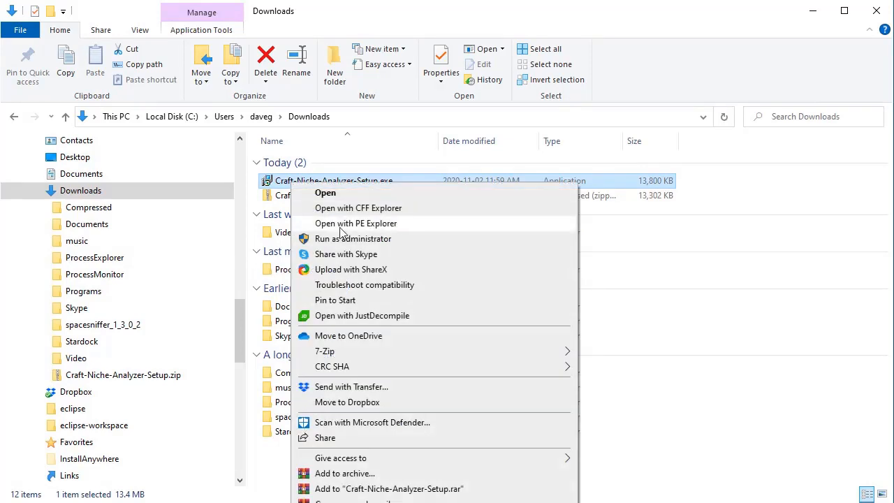
mouse_move(349, 240)
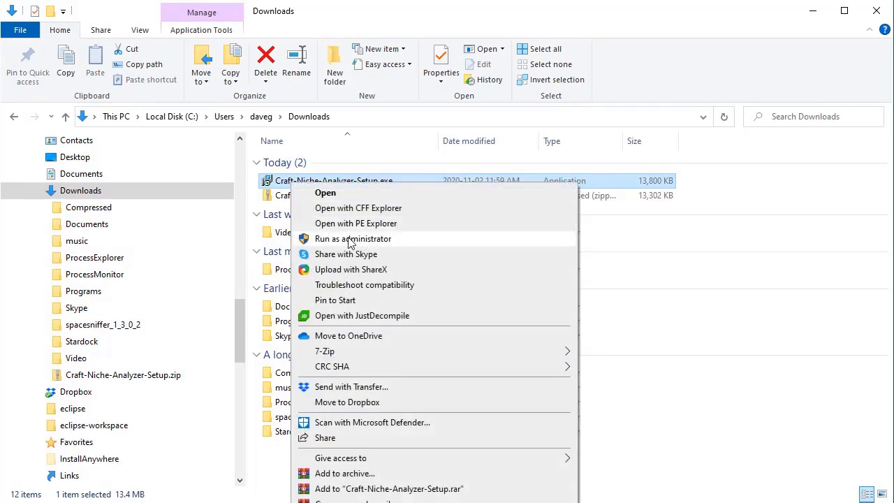
mouse_move(389, 238)
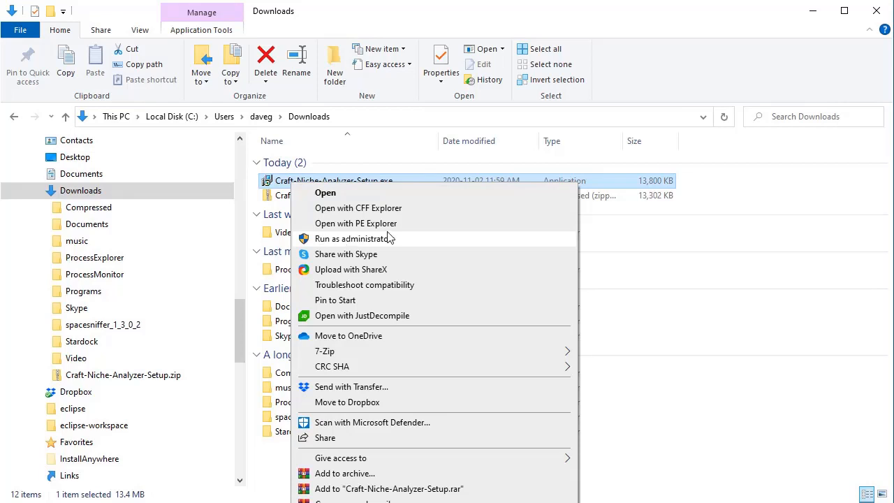
mouse_move(382, 243)
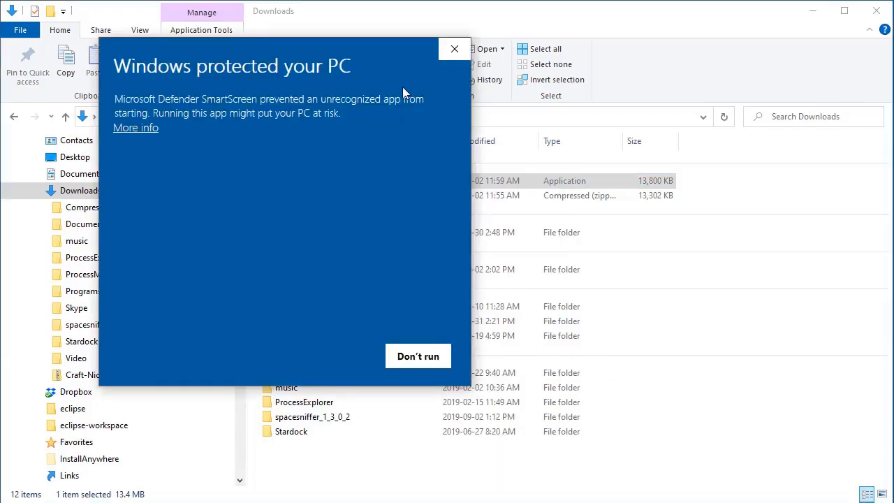
mouse_move(375, 52)
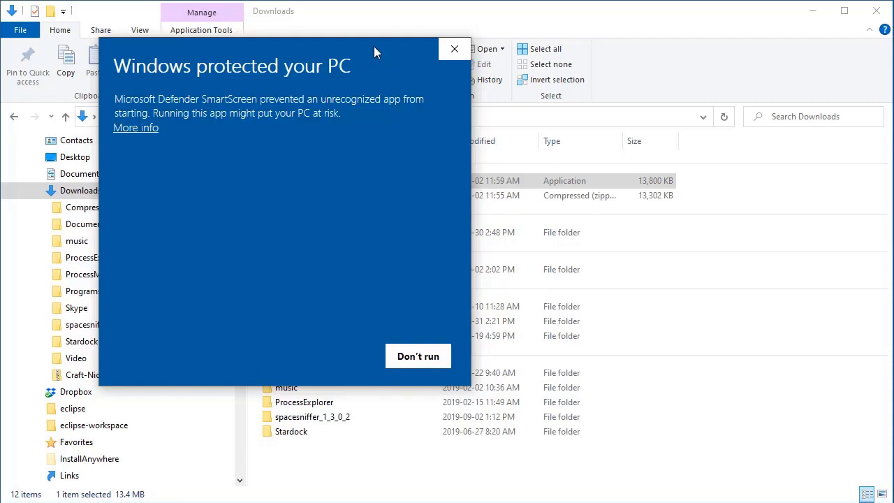
mouse_move(252, 55)
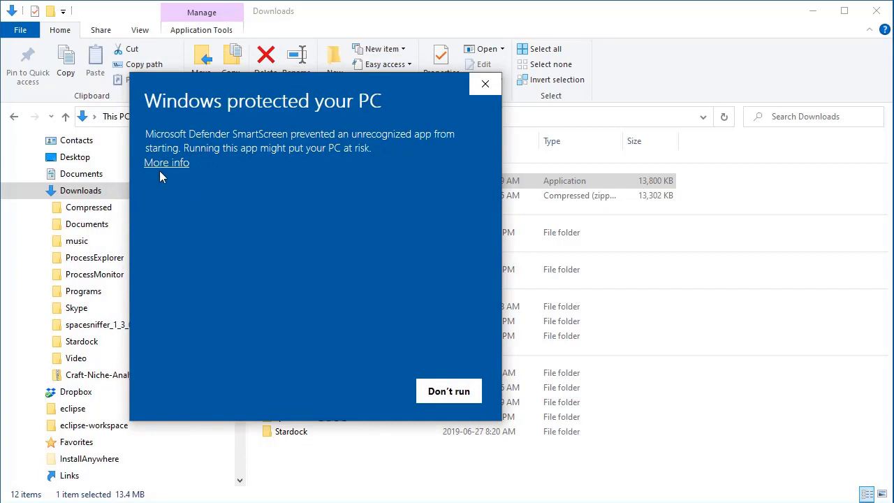
Reveal the unknown-publisher details in SmartScreen and run the installer anyway
left_click(167, 162)
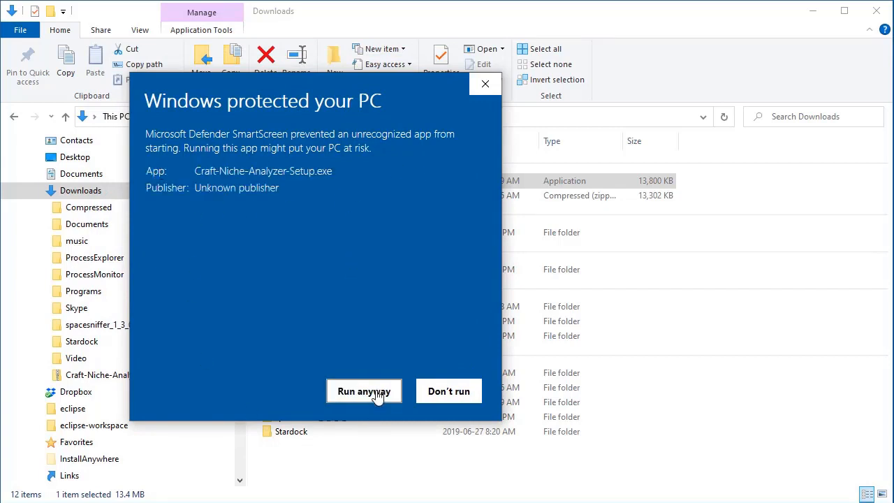
left_click(363, 390)
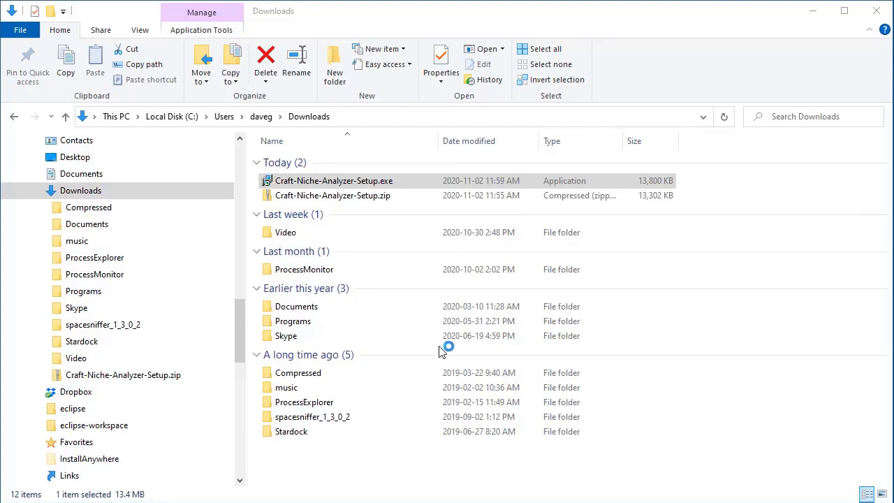
Accept the license, enable a desktop shortcut, install, and finish with Launch checked
double_click(334, 181)
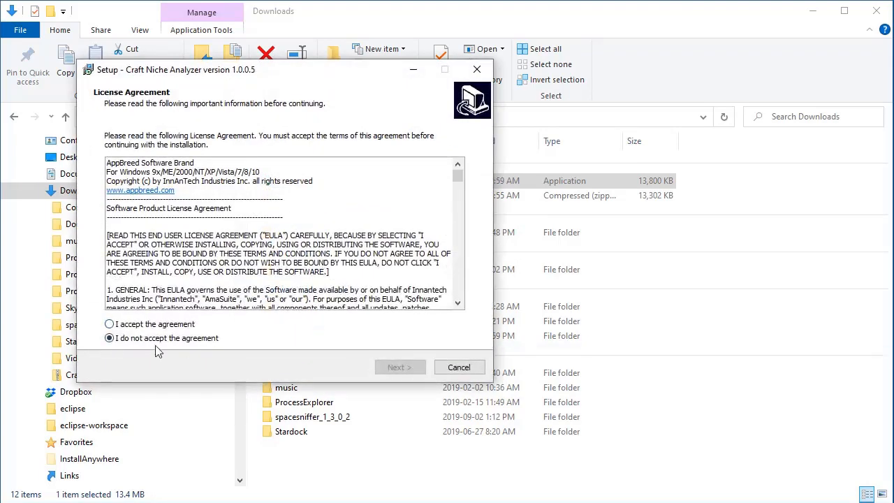
left_click(109, 323)
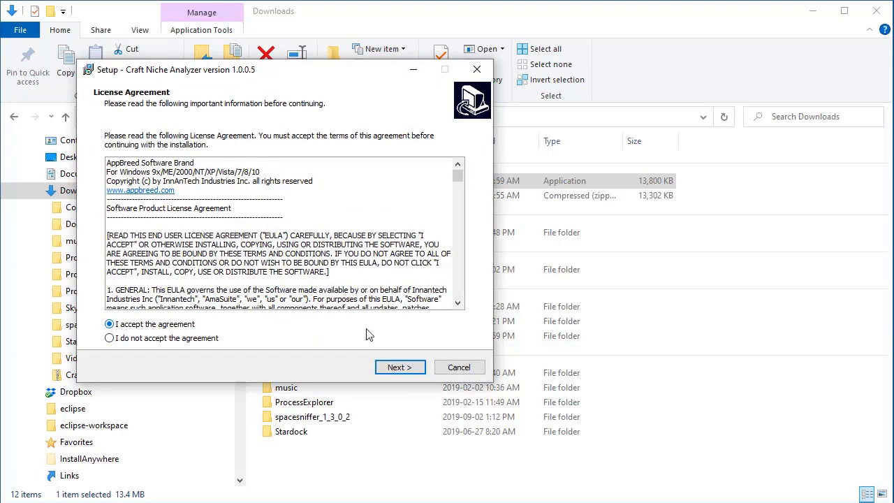
left_click(399, 367)
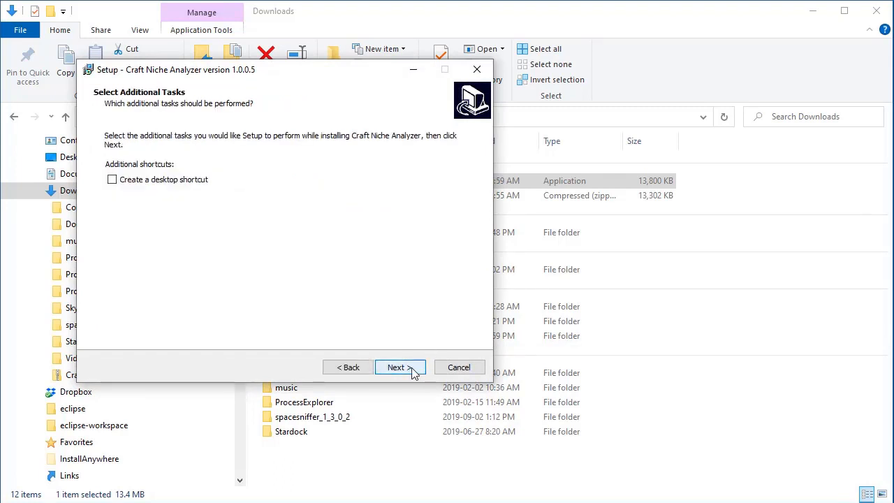
mouse_move(216, 215)
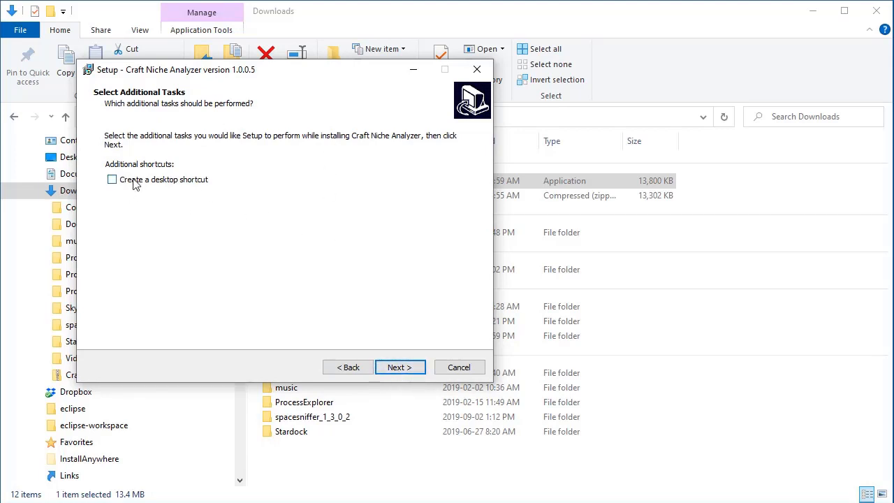
left_click(112, 179)
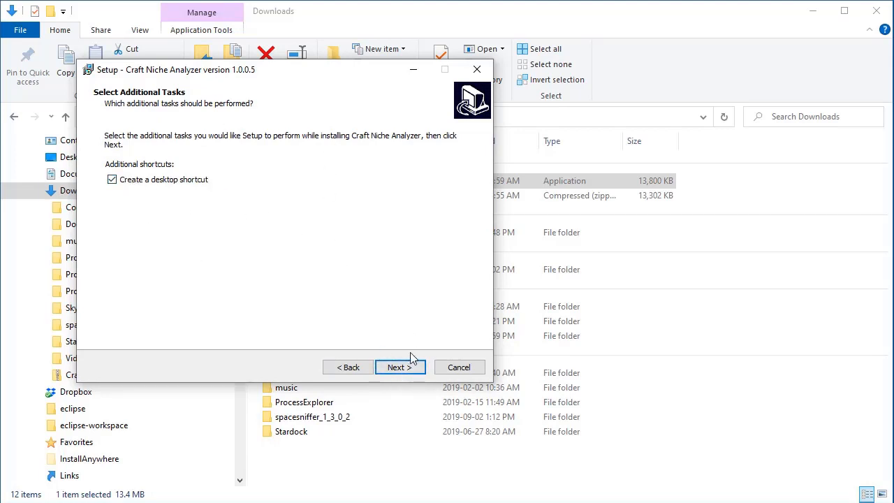
left_click(398, 367)
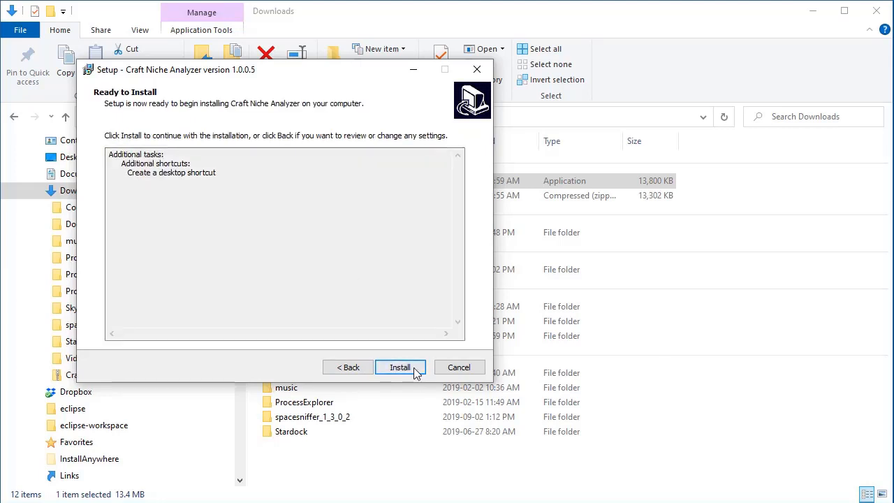
left_click(400, 367)
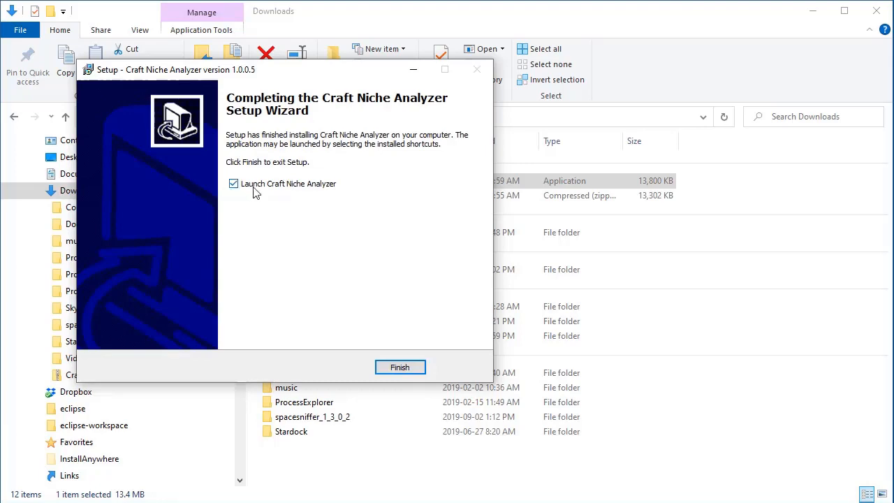
left_click(399, 367)
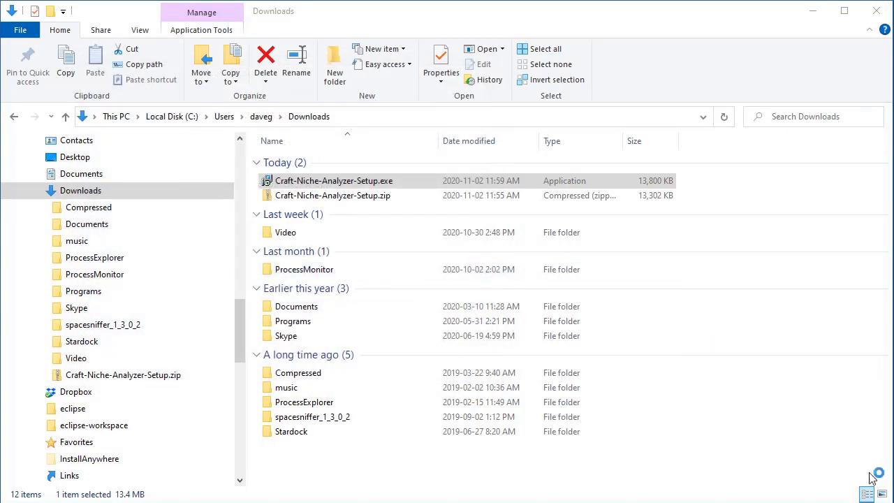
Register Craft Niche Analyzer with the purchase email to reach the Welcome News page
double_click(334, 180)
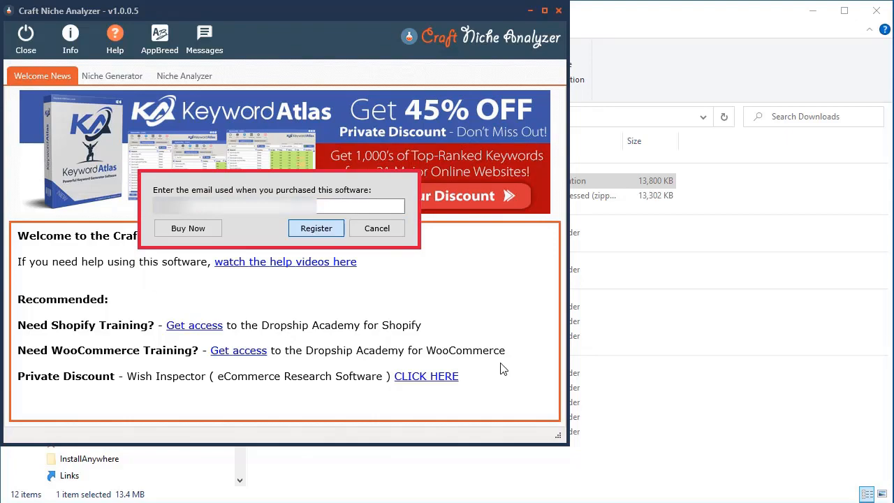
left_click(376, 227)
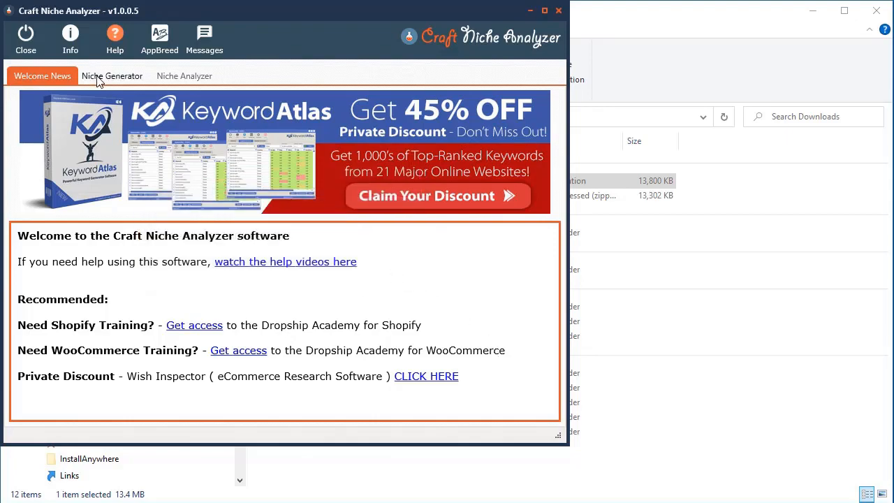